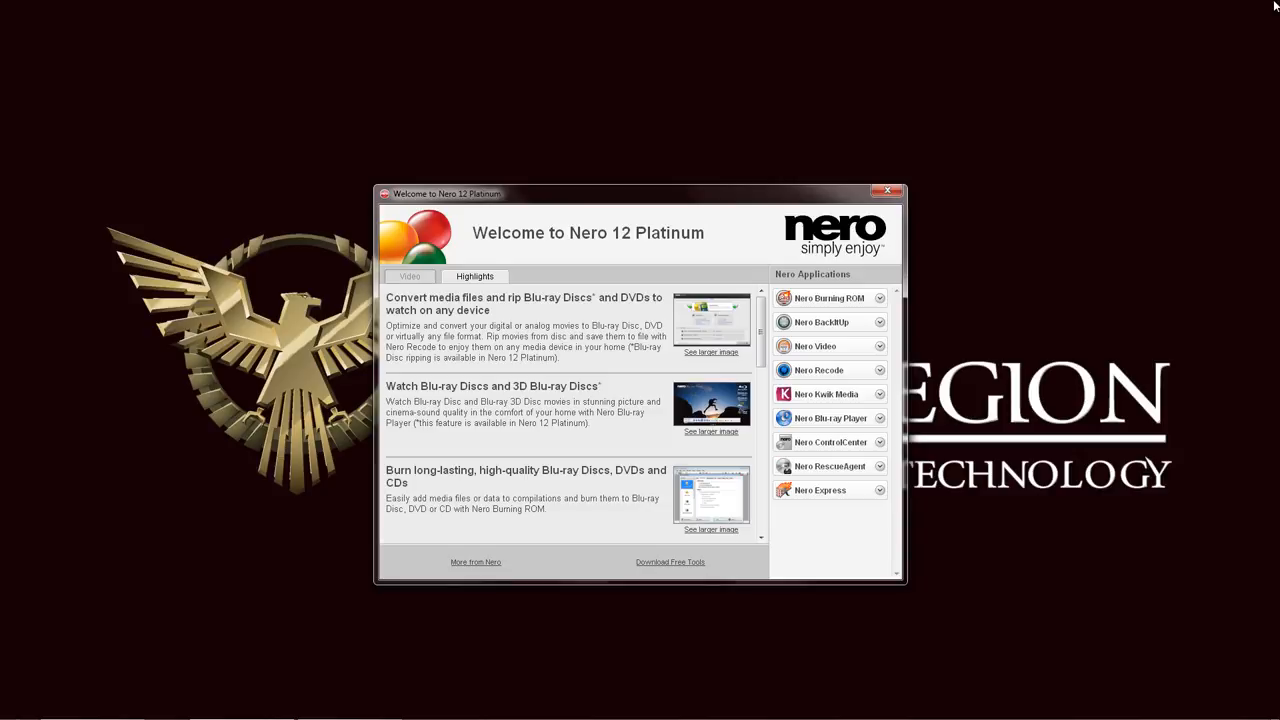
{"action": "mouse_move", "coordinate": [876, 474]}
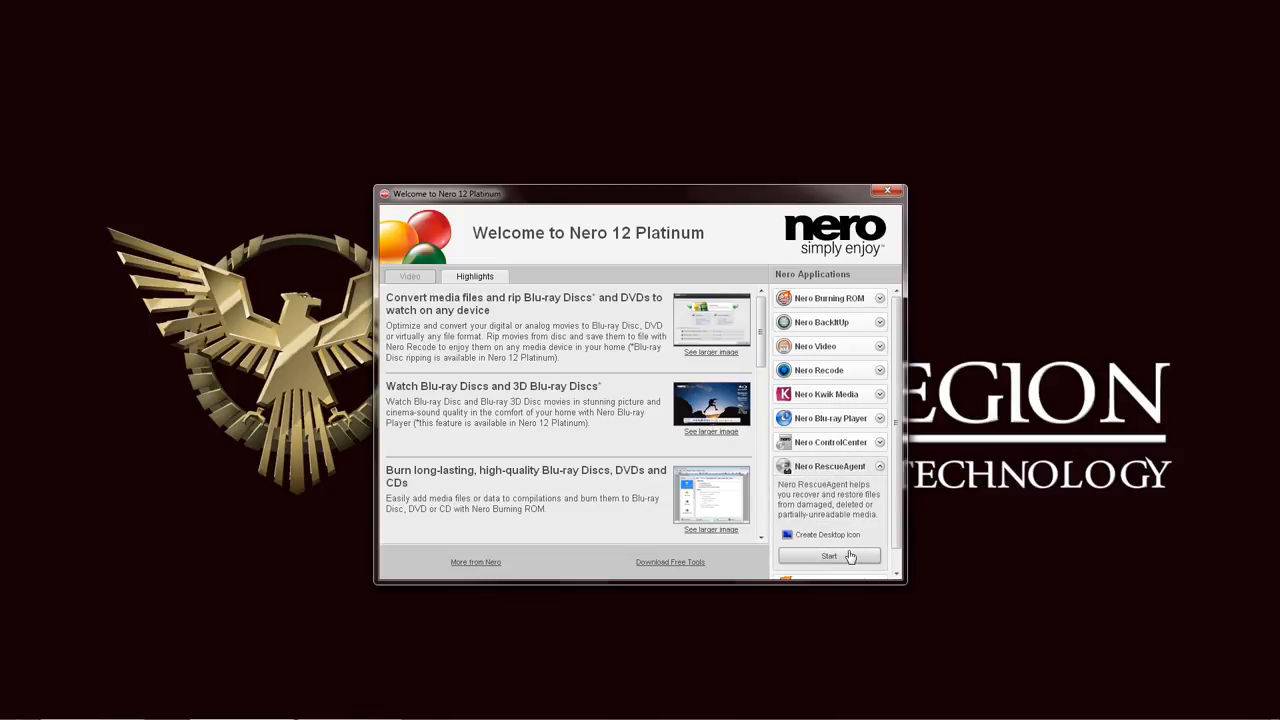
- Launch Nero RescueAgent from the Nero 12 Platinum Welcome applications list
{"action": "left_click", "coordinate": [828, 556]}
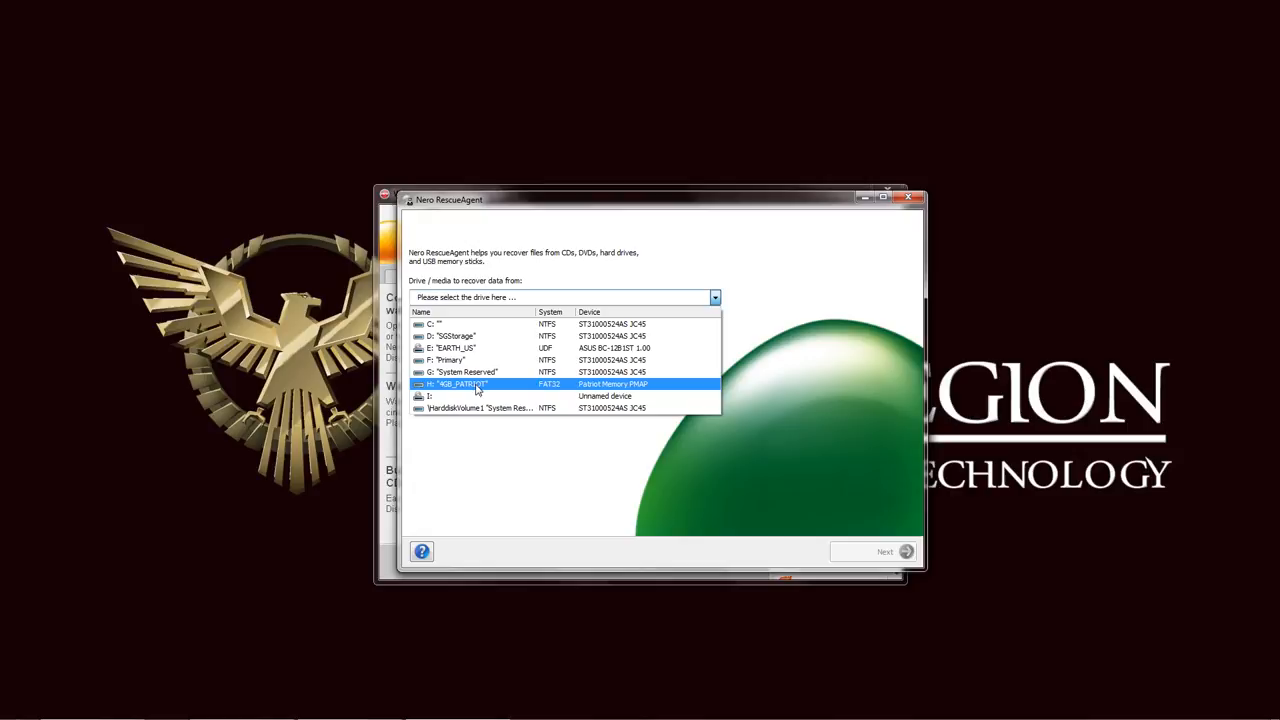
{"action": "mouse_move", "coordinate": [564, 392]}
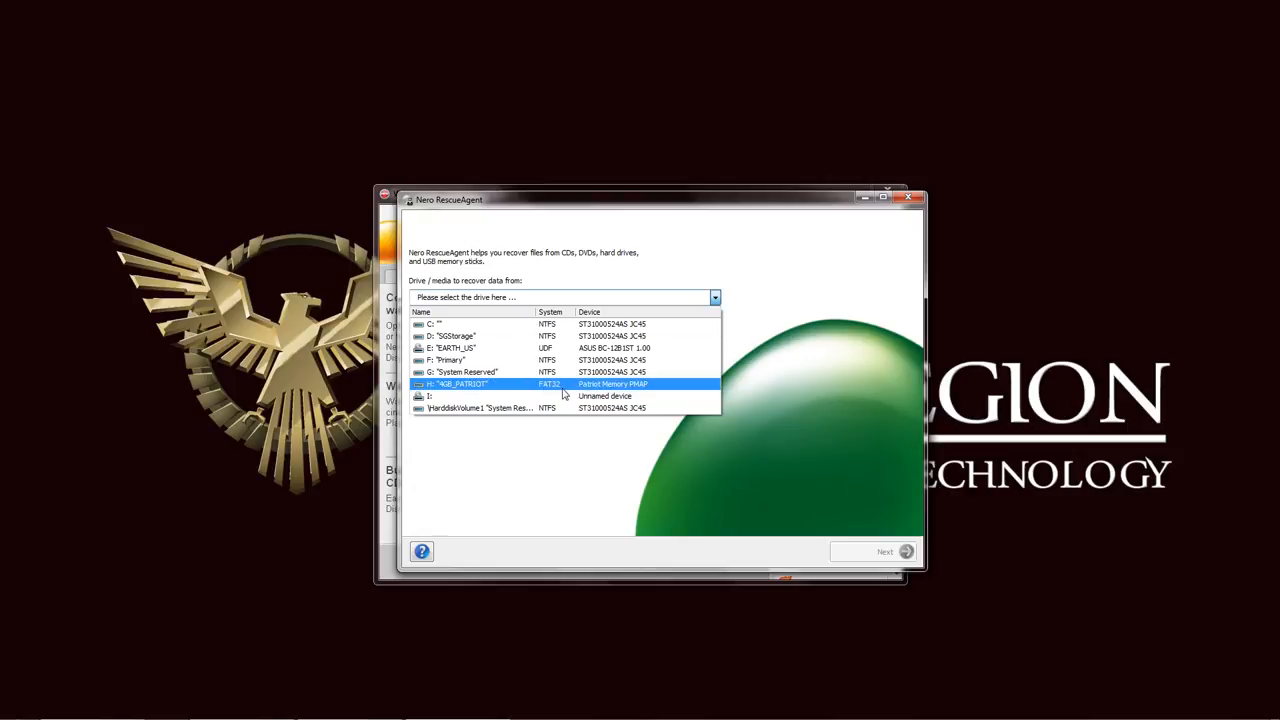
{"action": "mouse_move", "coordinate": [550, 390]}
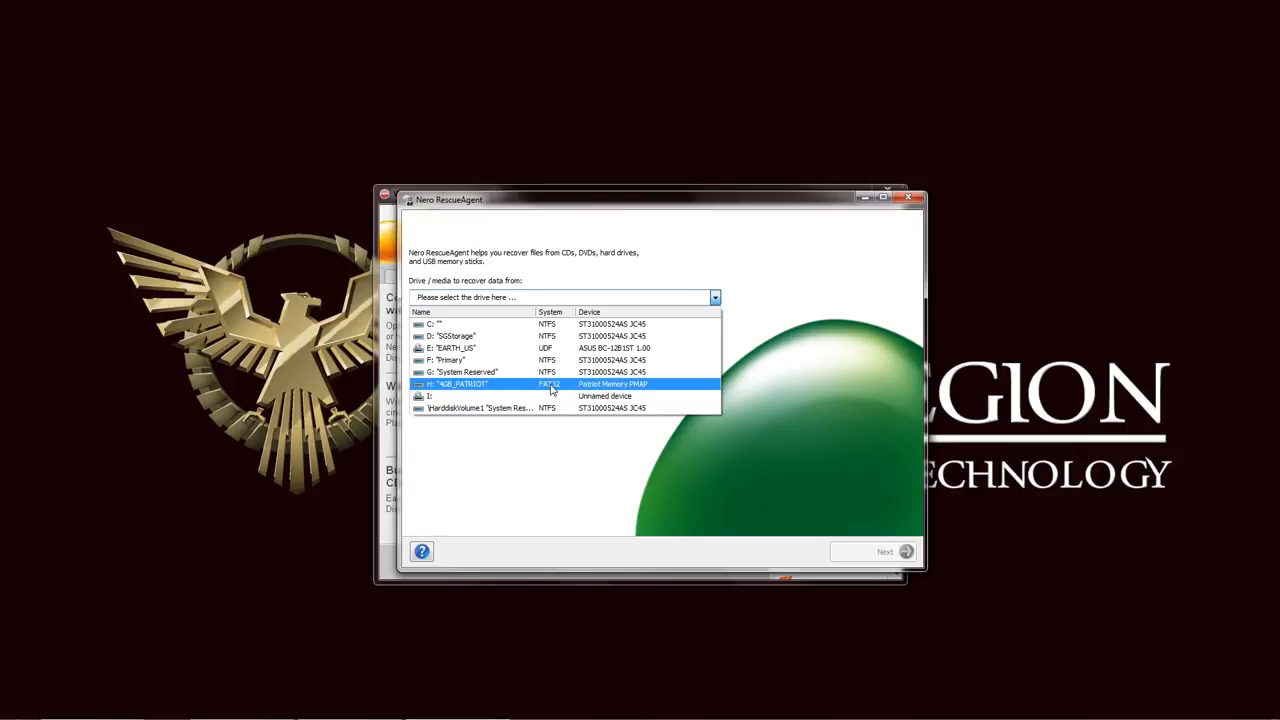
- Show the 'Drive / media to recover data from' list of available drives
{"action": "left_click", "coordinate": [464, 372]}
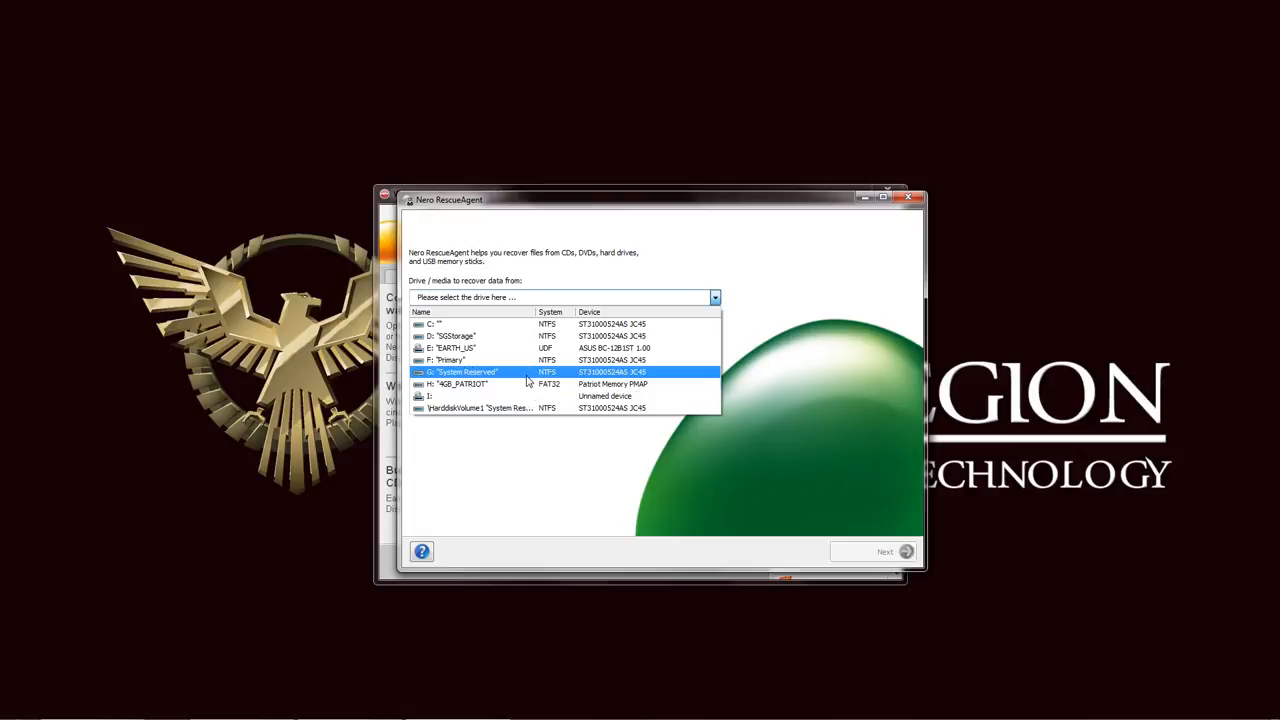
- Choose H: "KSB_PATRIOT" as the recovery source with Fast scan kept
{"action": "left_click", "coordinate": [460, 384]}
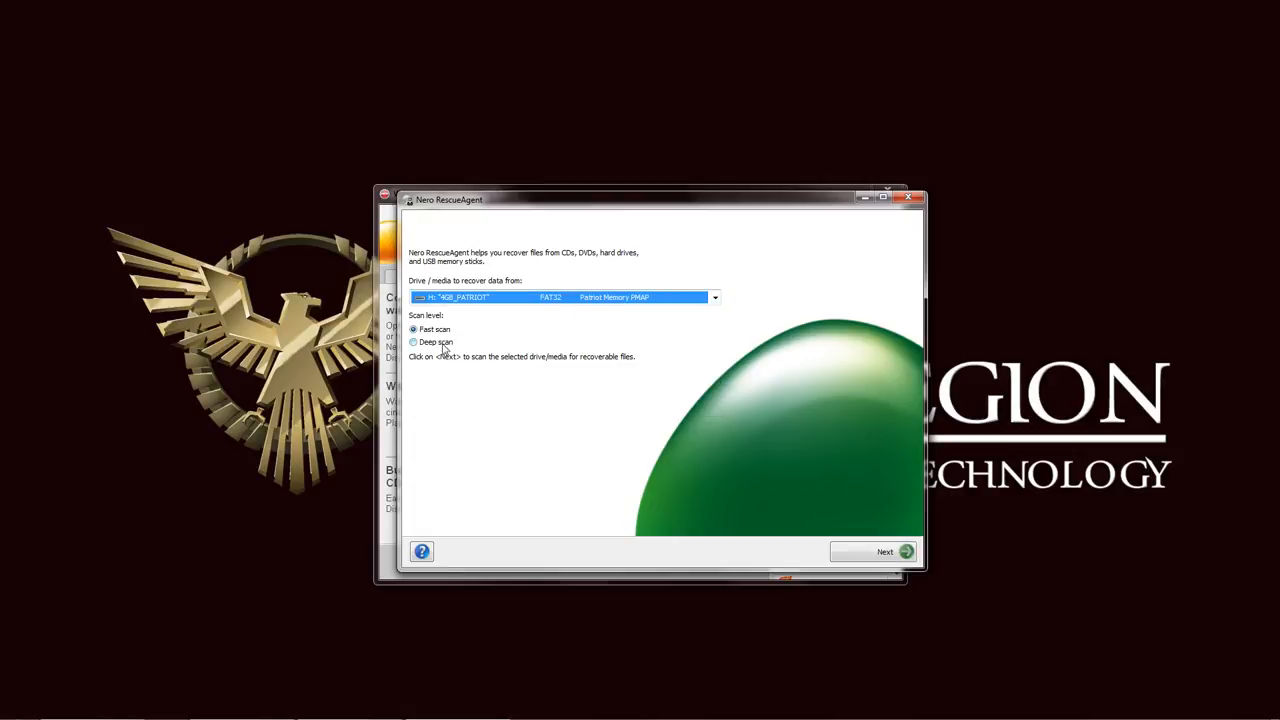
{"action": "mouse_move", "coordinate": [464, 344]}
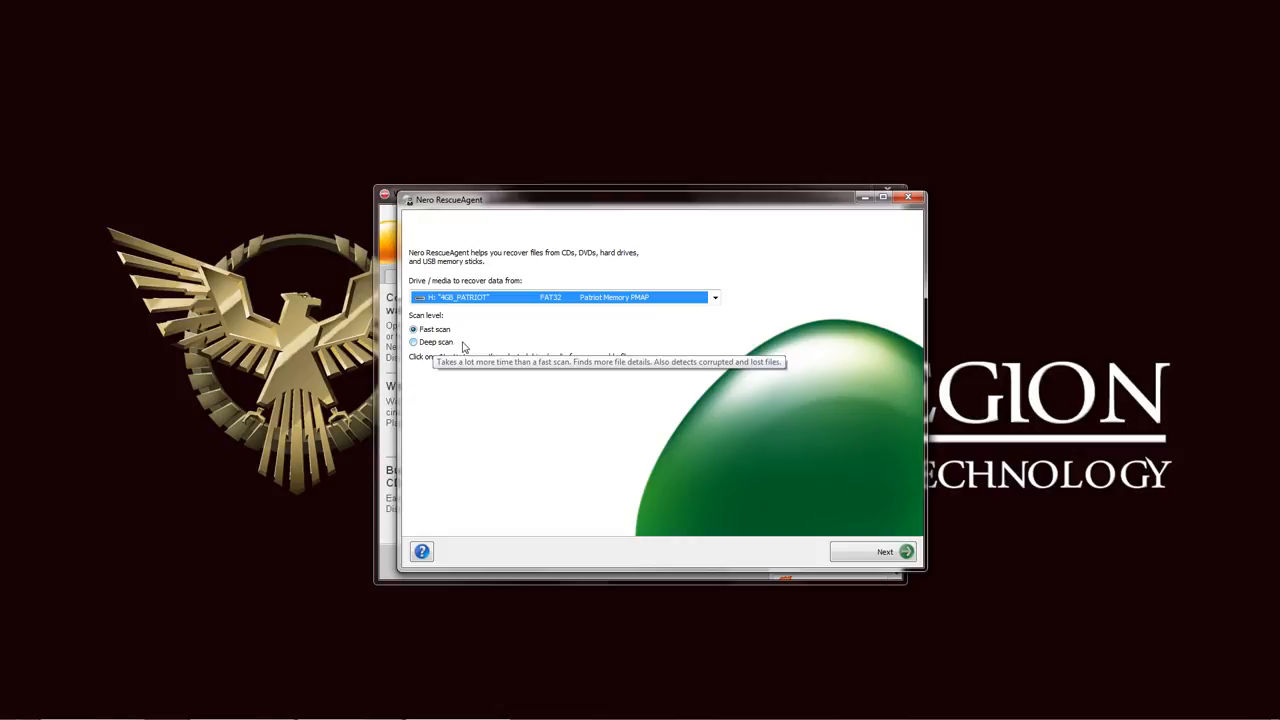
{"action": "mouse_move", "coordinate": [816, 462]}
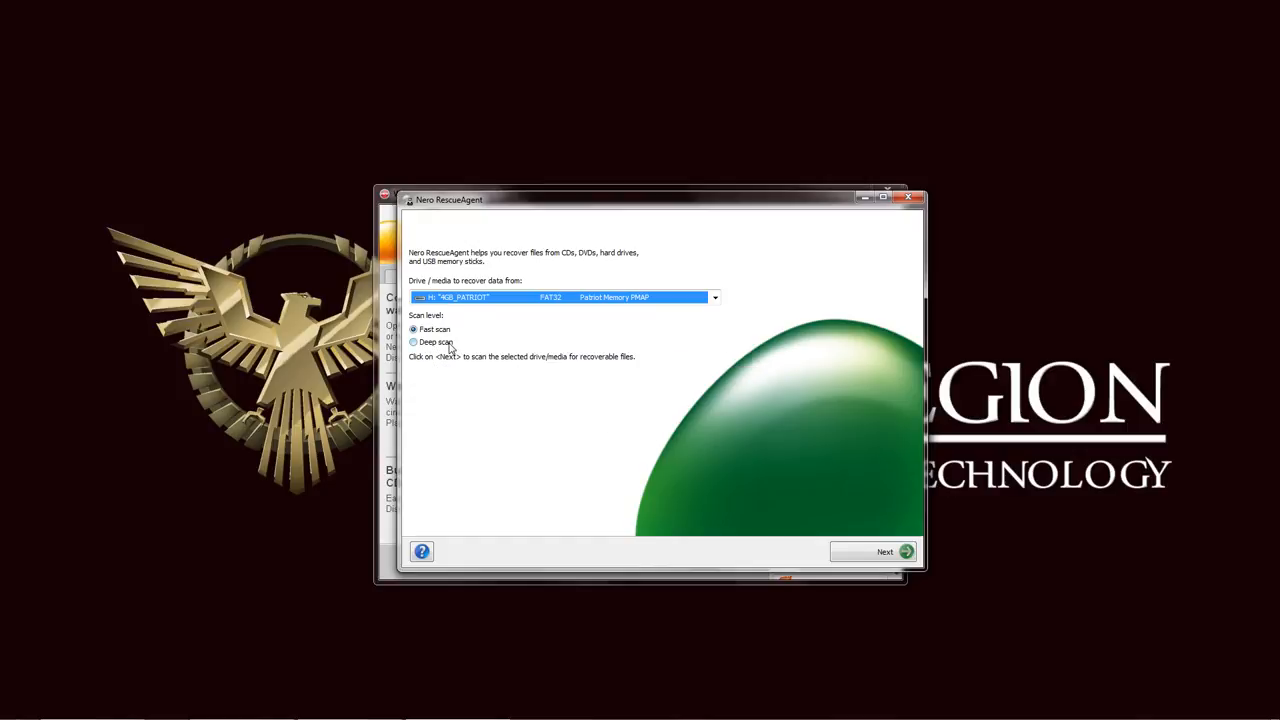
{"action": "left_click", "coordinate": [412, 328]}
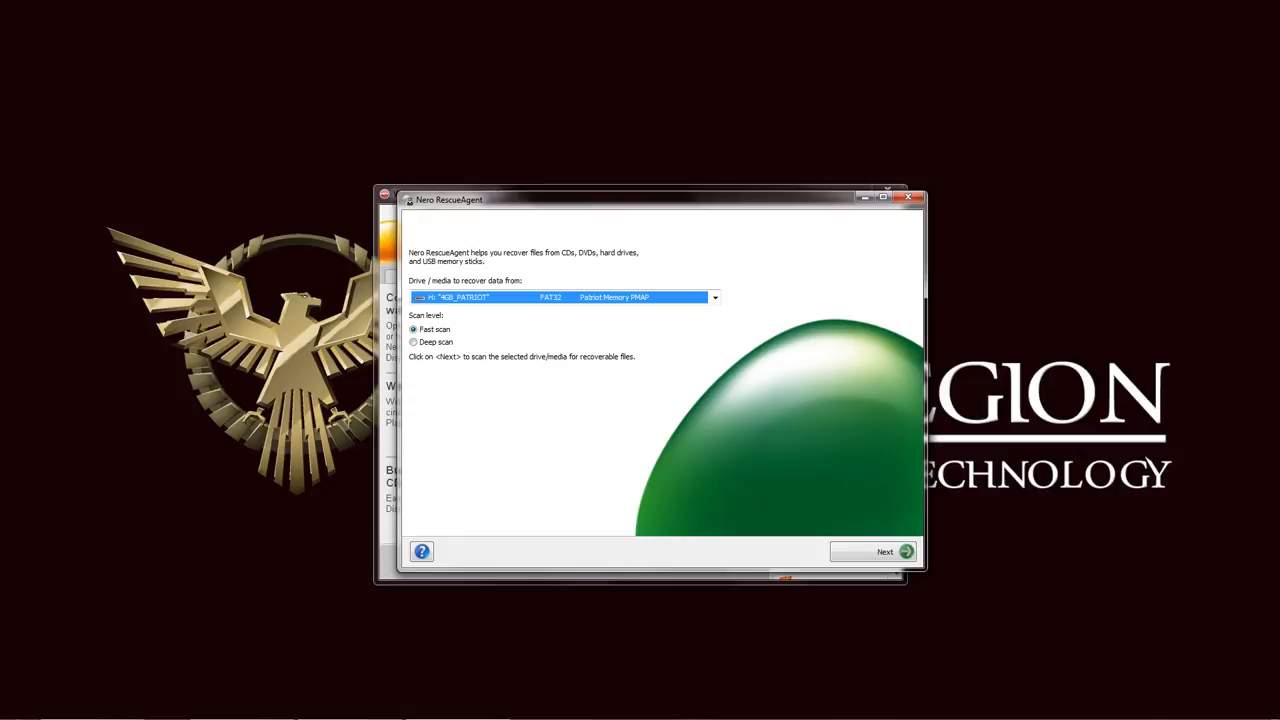
- Fast-scan the thumb drive and mark All files found for recovery
{"action": "left_click", "coordinate": [884, 552]}
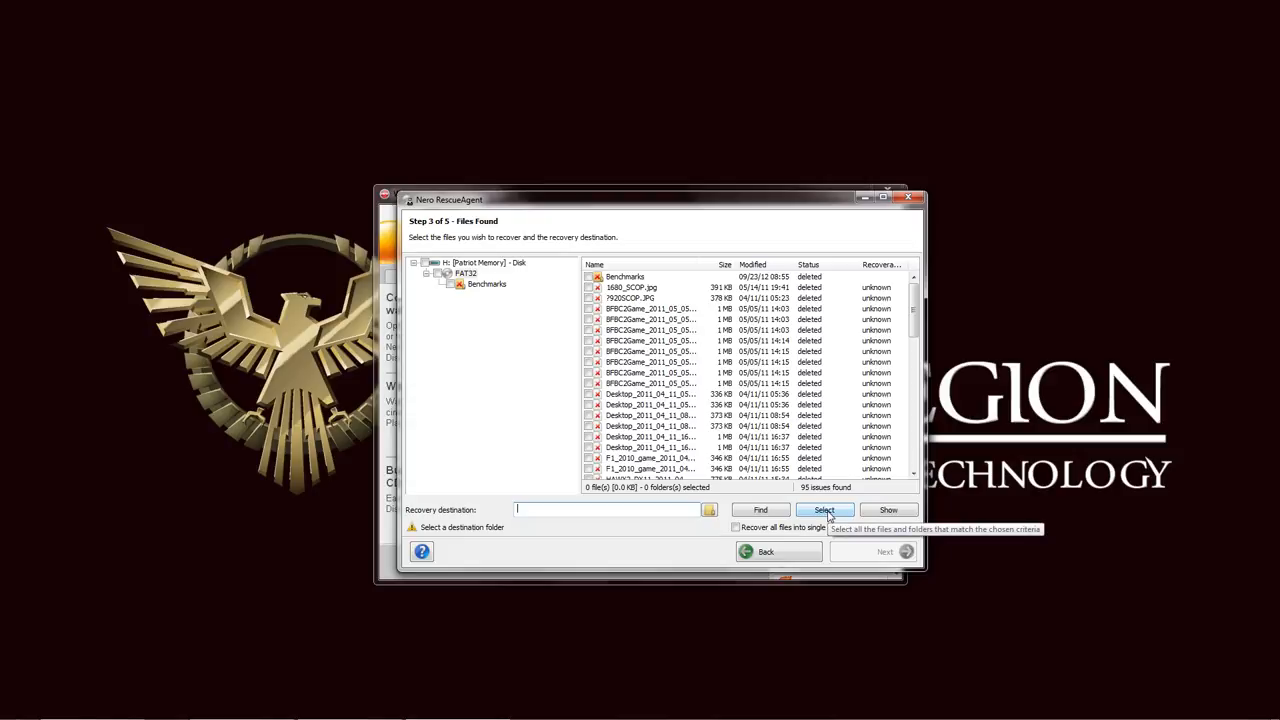
{"action": "left_click", "coordinate": [824, 510]}
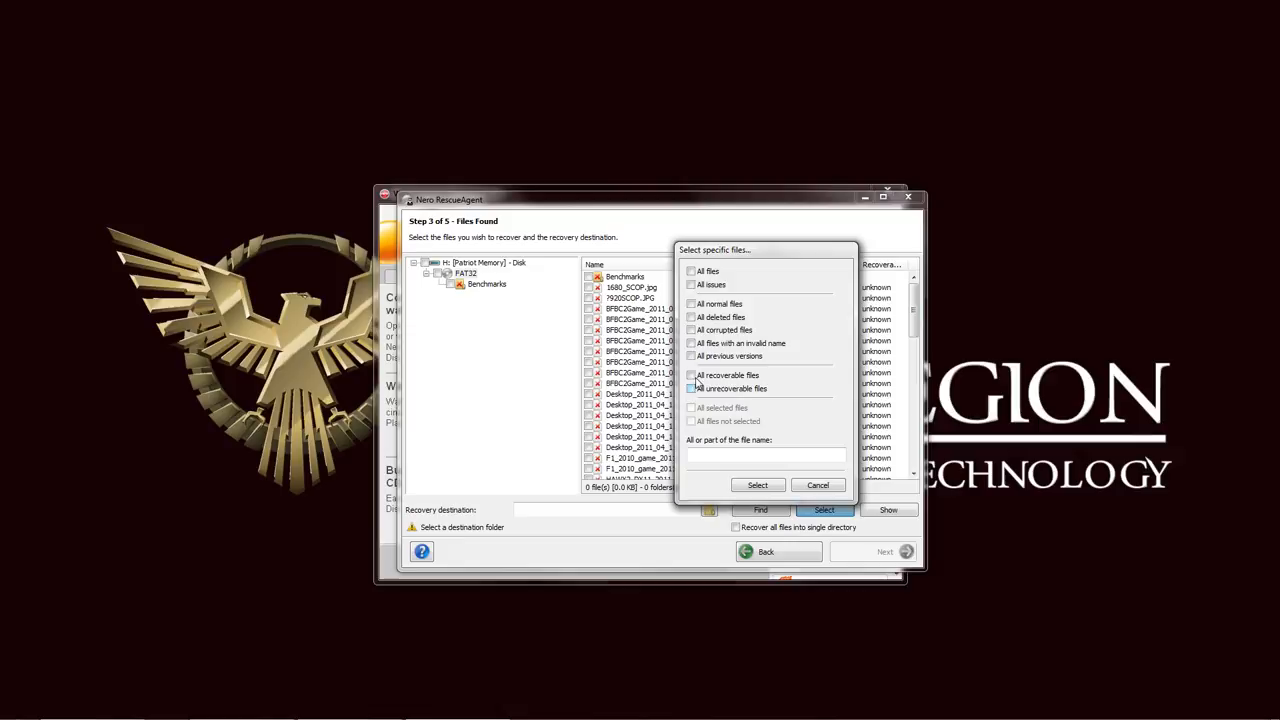
{"action": "left_click", "coordinate": [690, 272]}
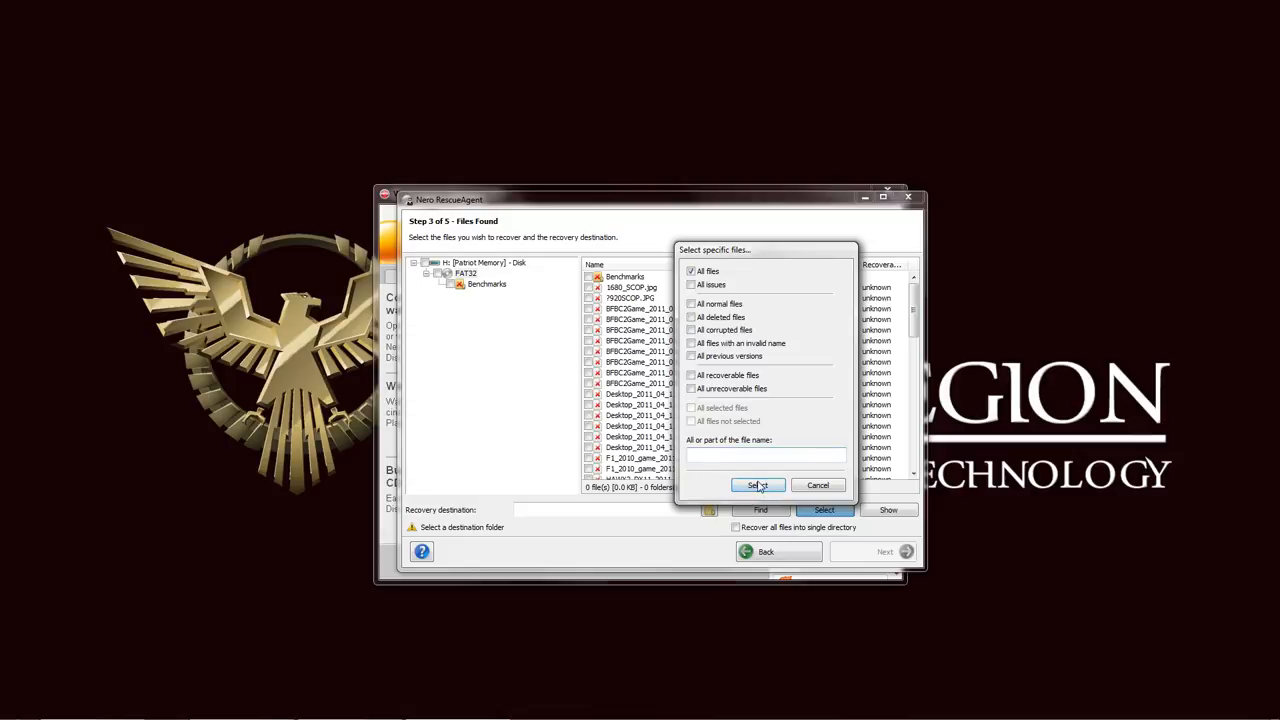
{"action": "left_click", "coordinate": [758, 486]}
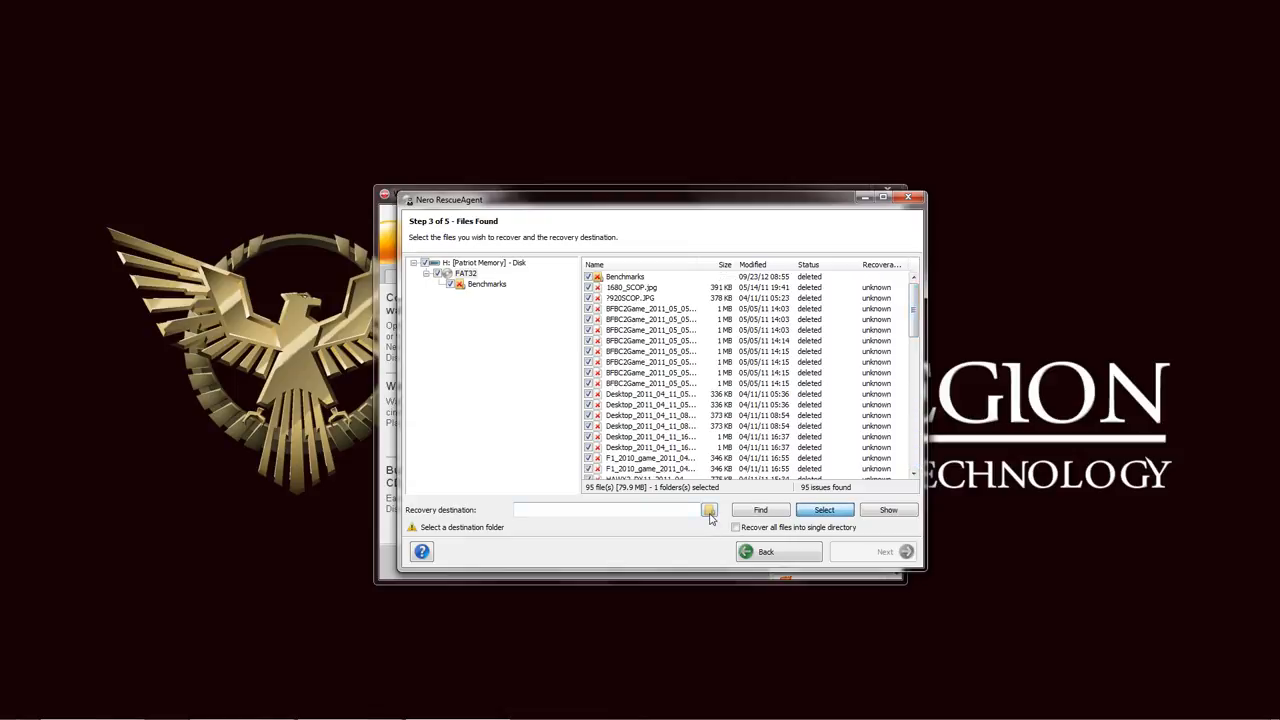
- Set Public Documents > Nero Recovered Files as the recovery destination folder
{"action": "left_click", "coordinate": [708, 510]}
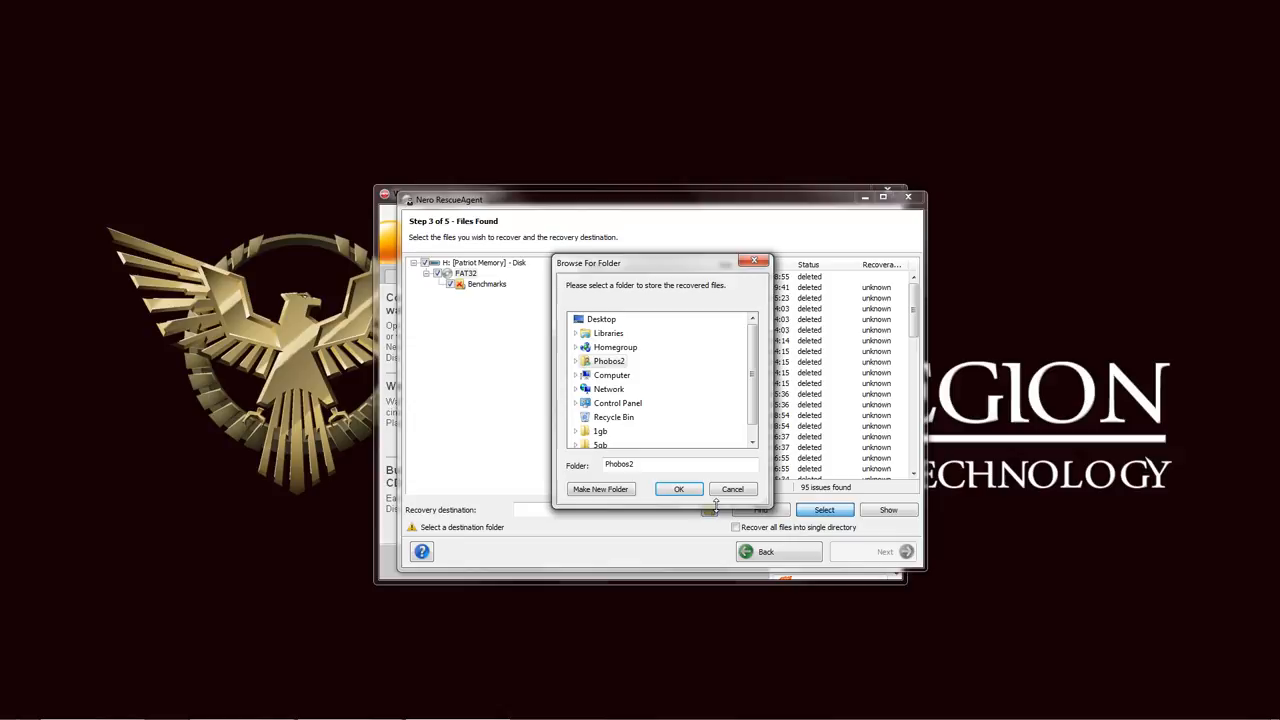
{"action": "left_click", "coordinate": [576, 332]}
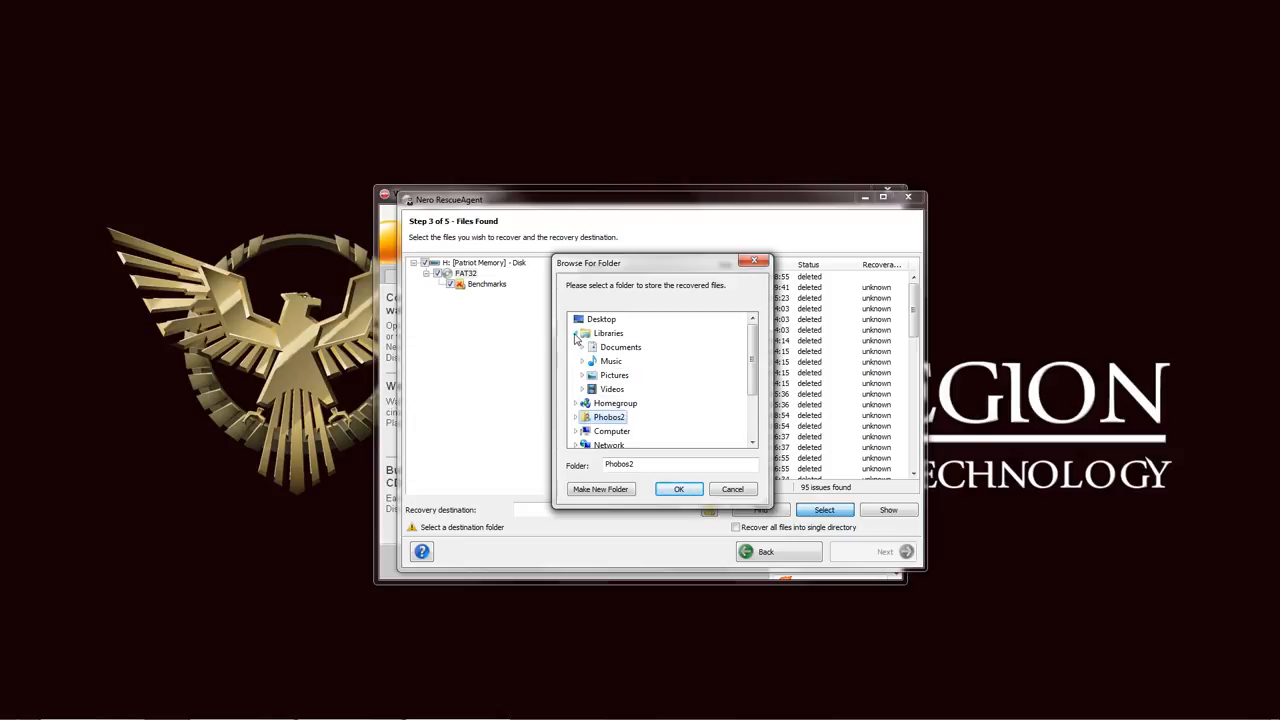
{"action": "mouse_move", "coordinate": [600, 356]}
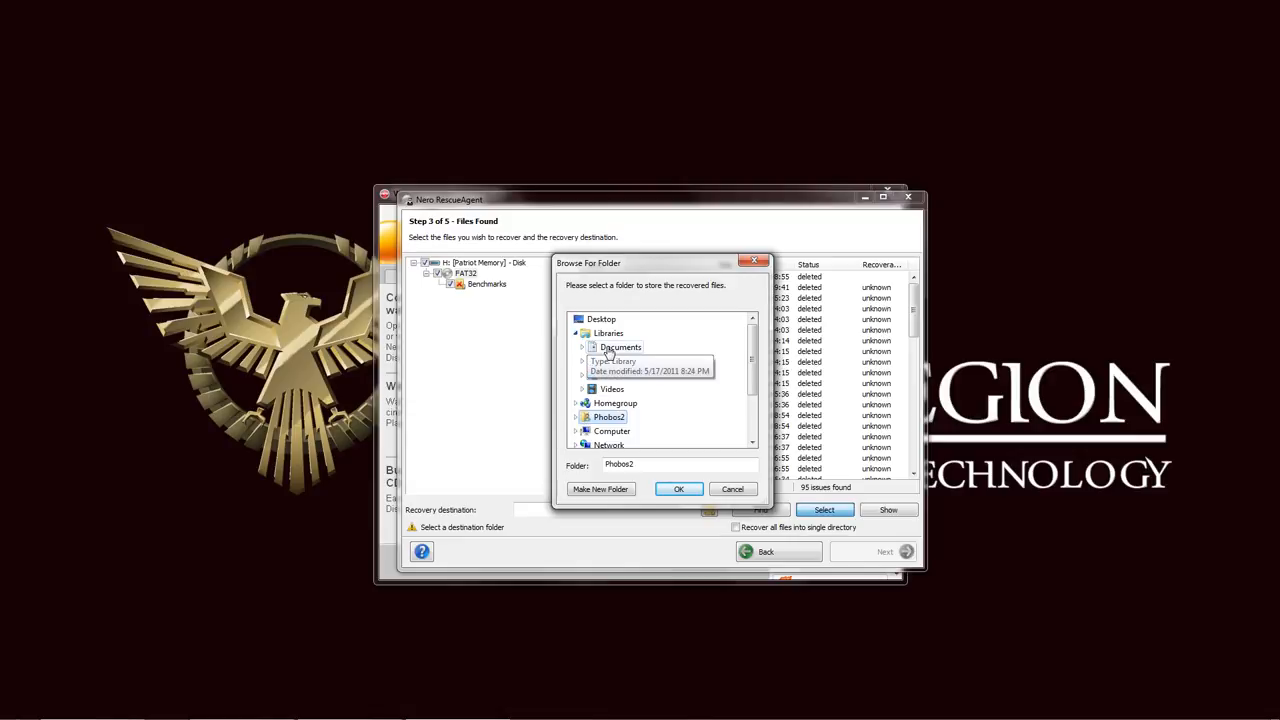
{"action": "left_click", "coordinate": [620, 348]}
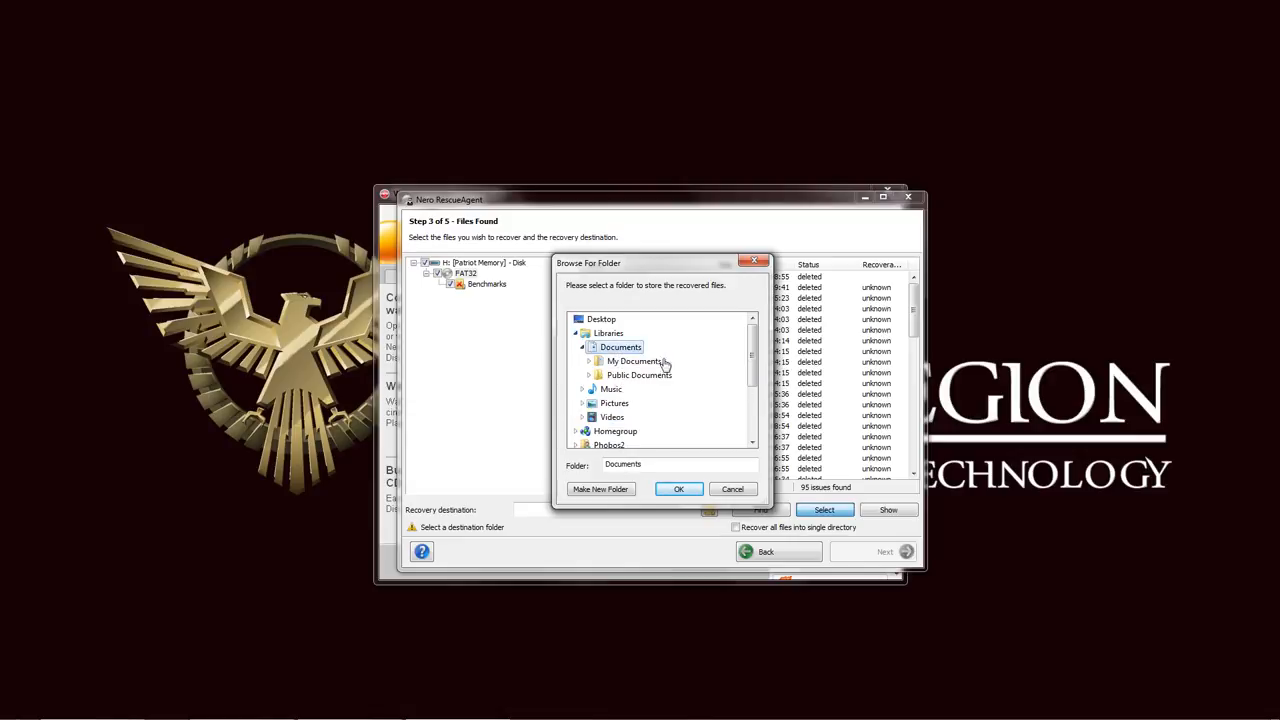
{"action": "left_click", "coordinate": [634, 360]}
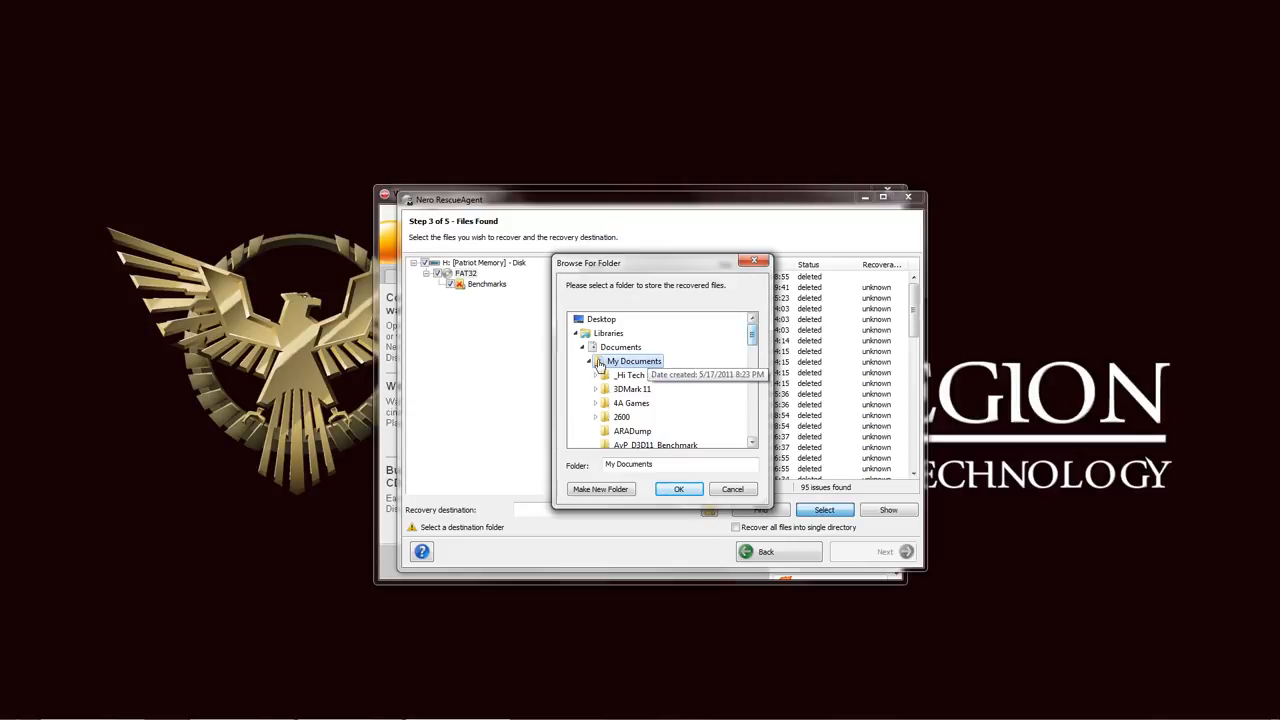
{"action": "left_click", "coordinate": [640, 376]}
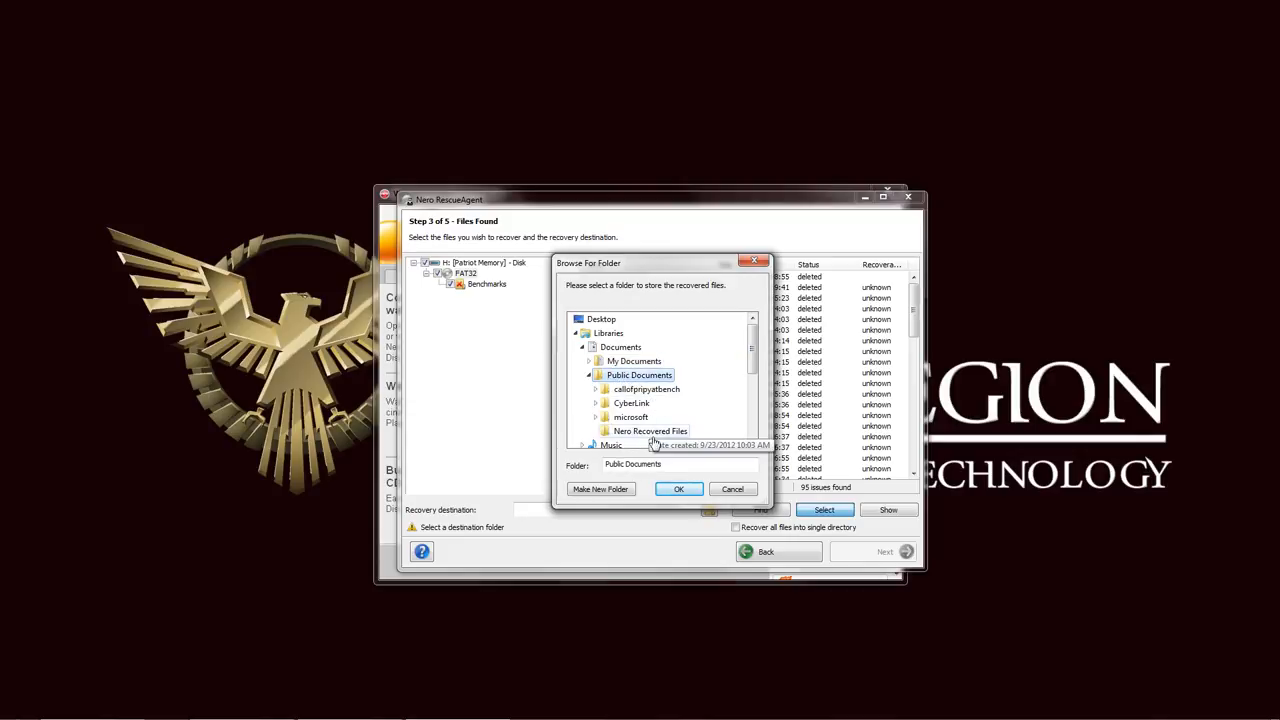
{"action": "left_click", "coordinate": [678, 488]}
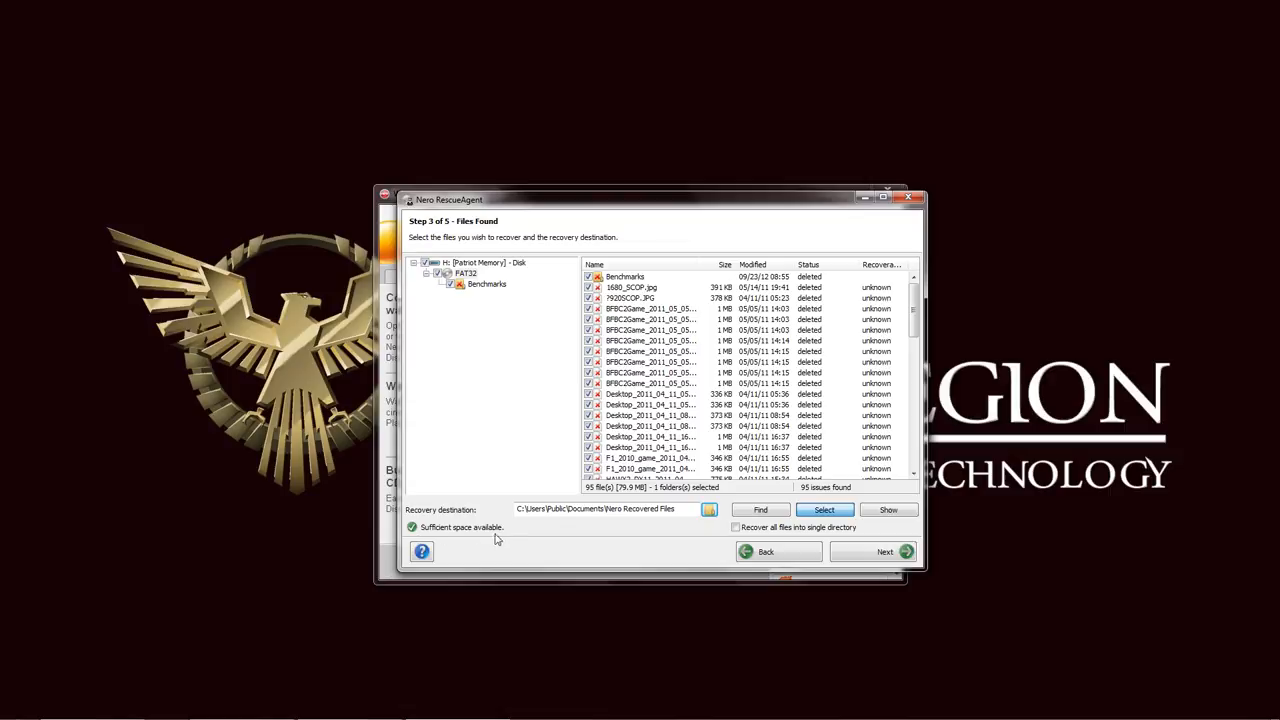
{"action": "mouse_move", "coordinate": [504, 536]}
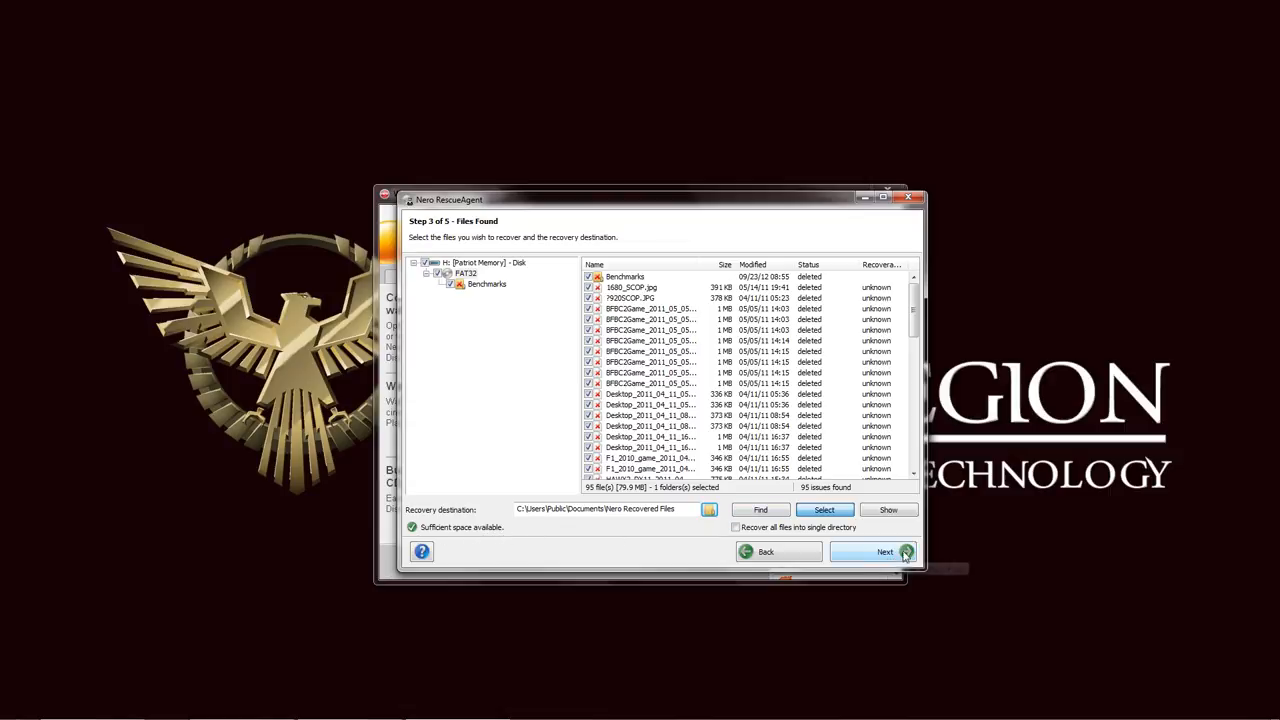
- Recover the selected files, skipping existing files for all conflicts and renaming invalid names
{"action": "left_click", "coordinate": [884, 552]}
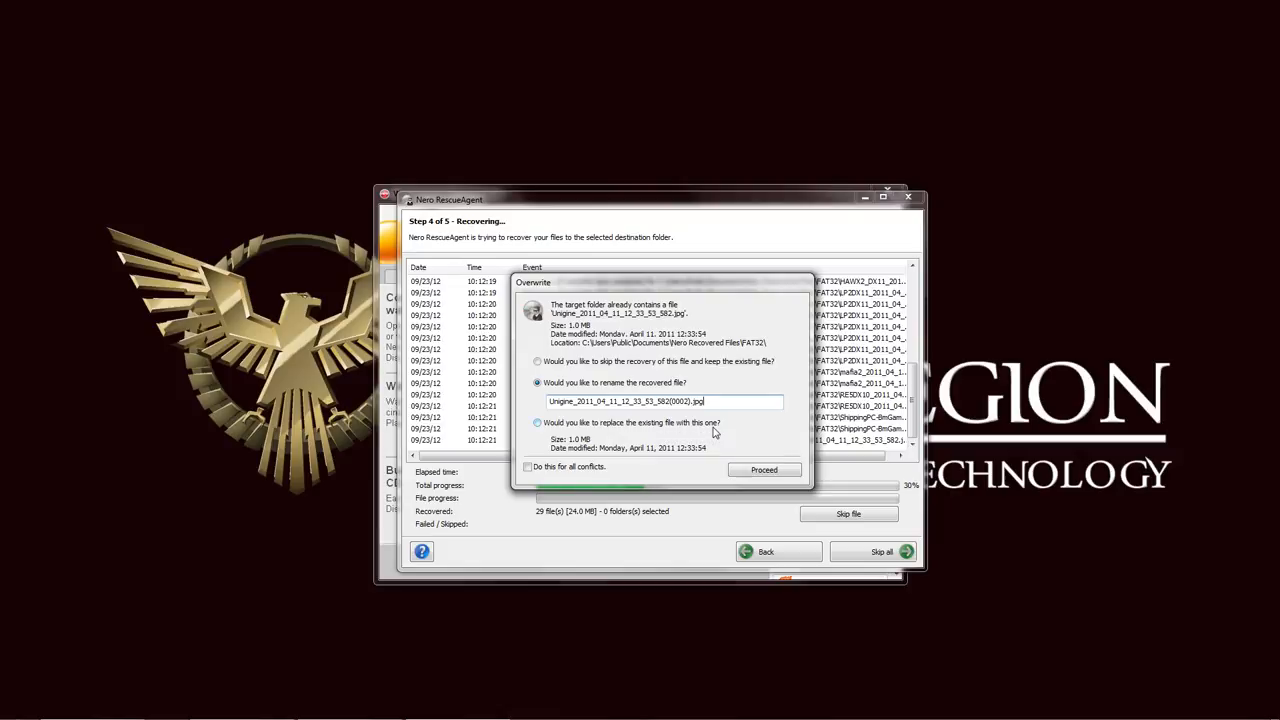
{"action": "left_click", "coordinate": [538, 360]}
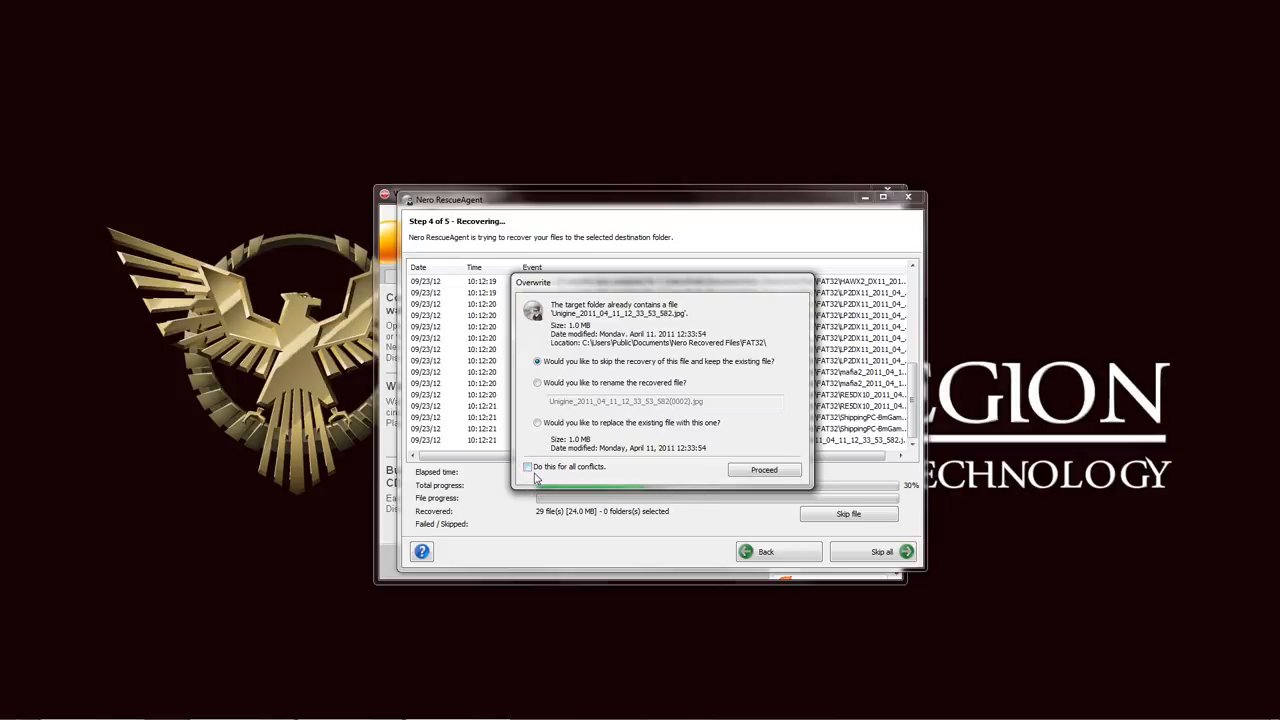
{"action": "left_click", "coordinate": [528, 468]}
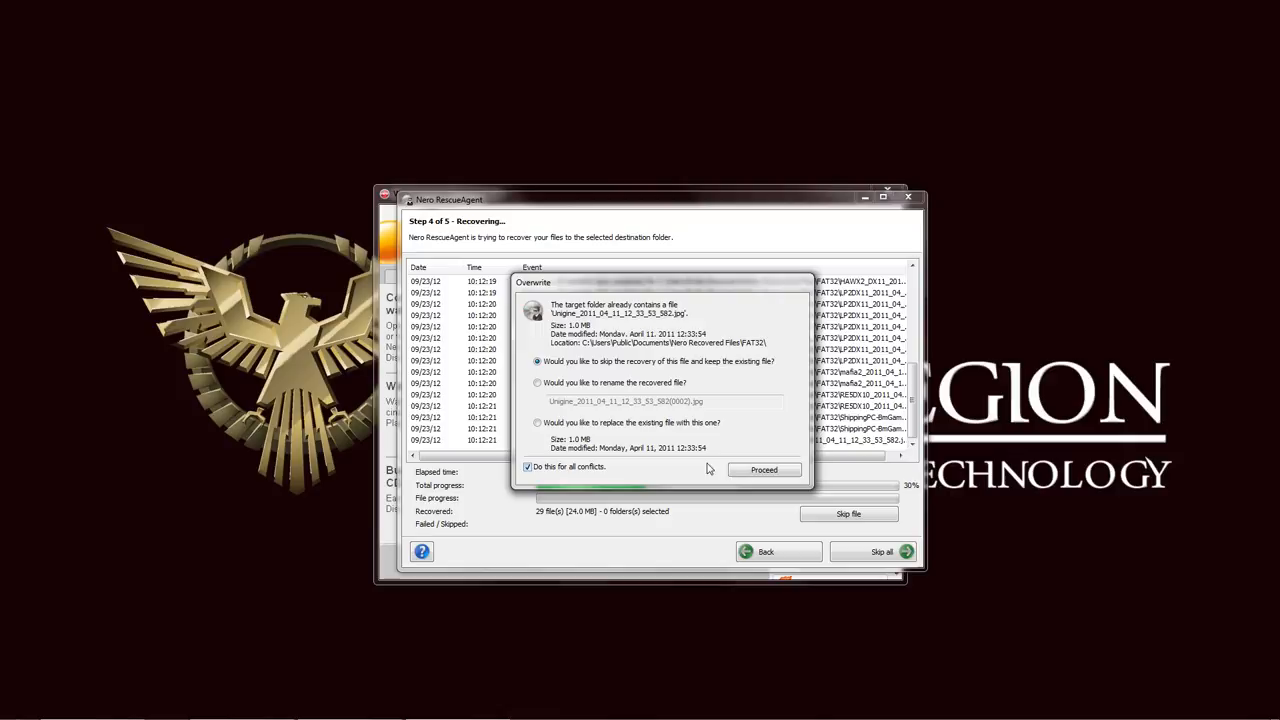
{"action": "left_click", "coordinate": [764, 470]}
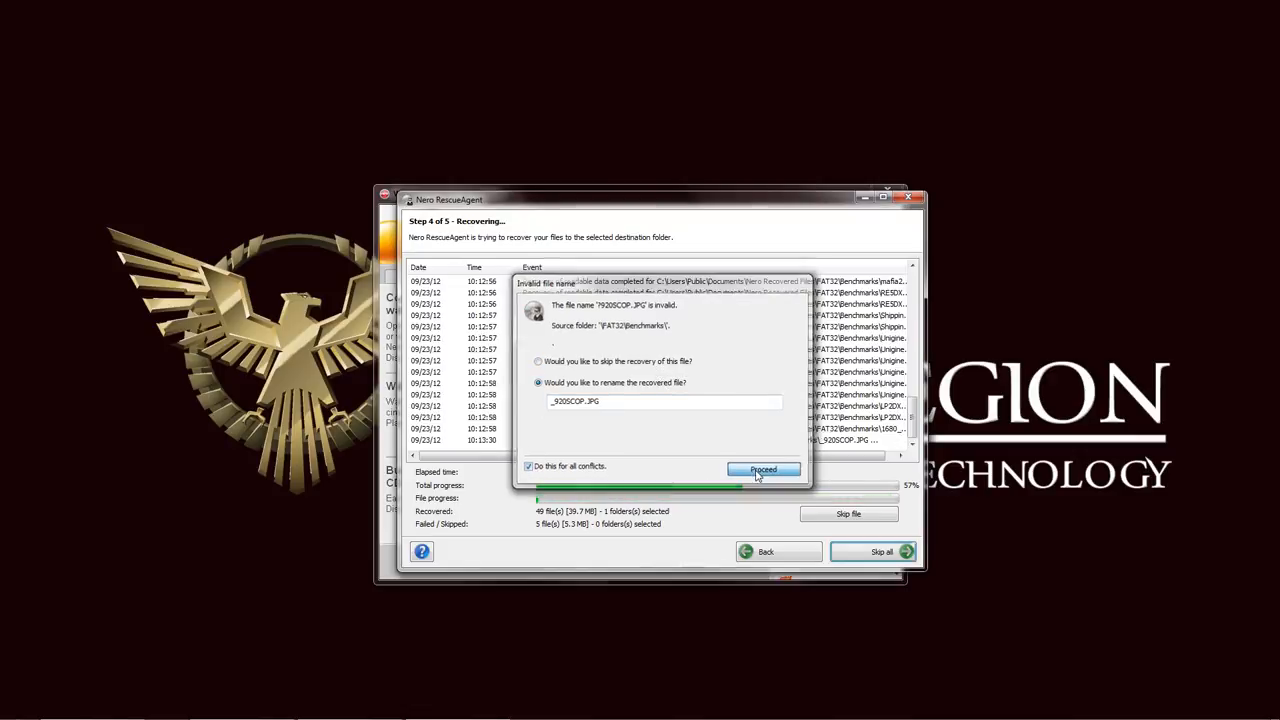
{"action": "left_click", "coordinate": [762, 470]}
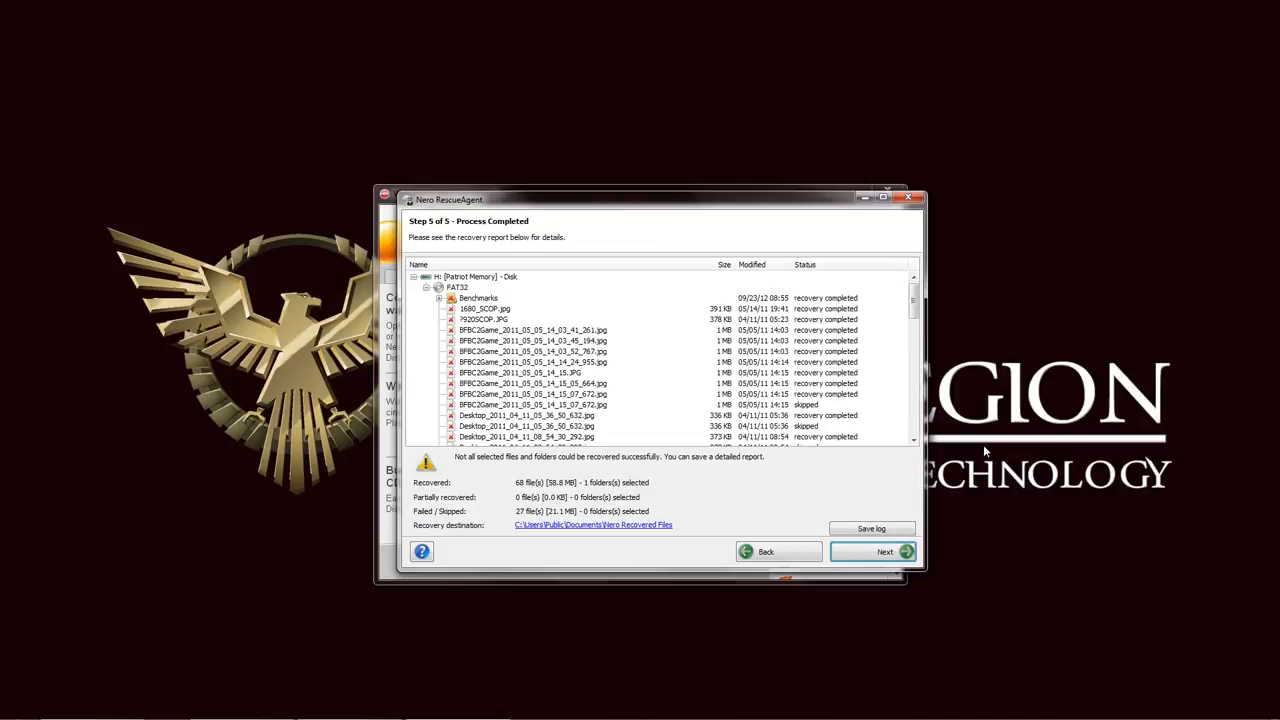
{"action": "mouse_move", "coordinate": [540, 460]}
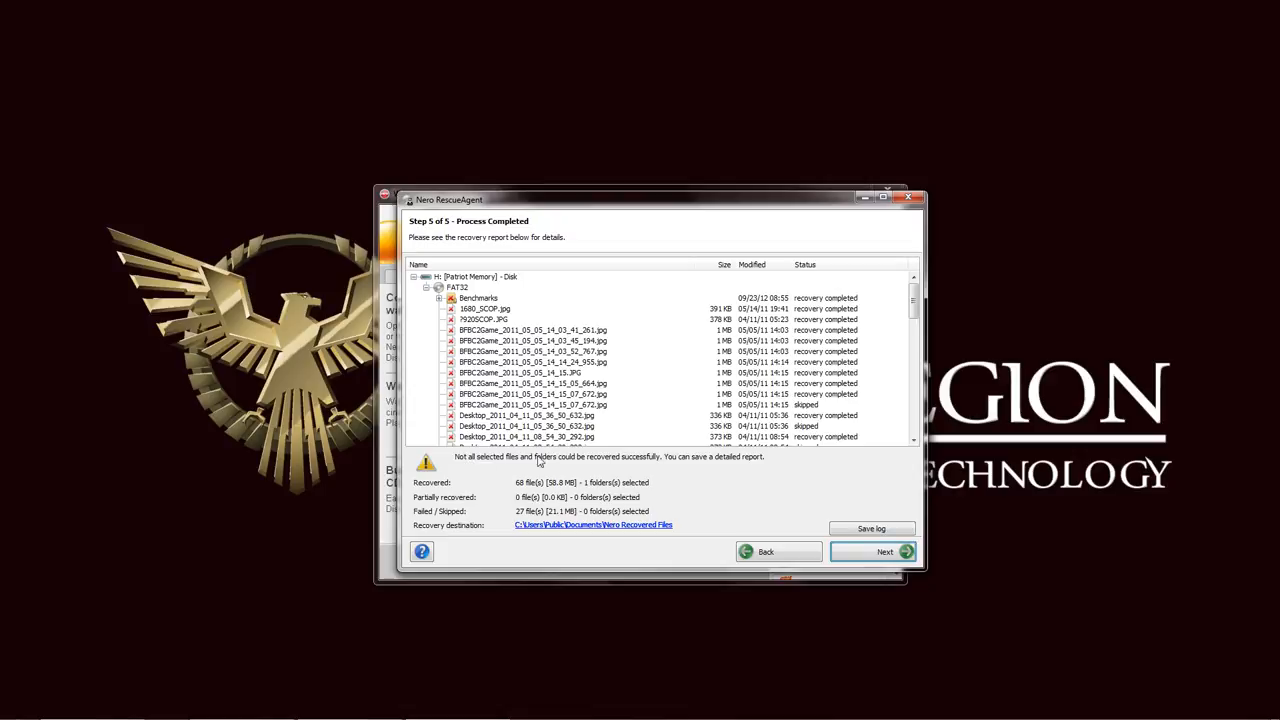
{"action": "mouse_move", "coordinate": [648, 474]}
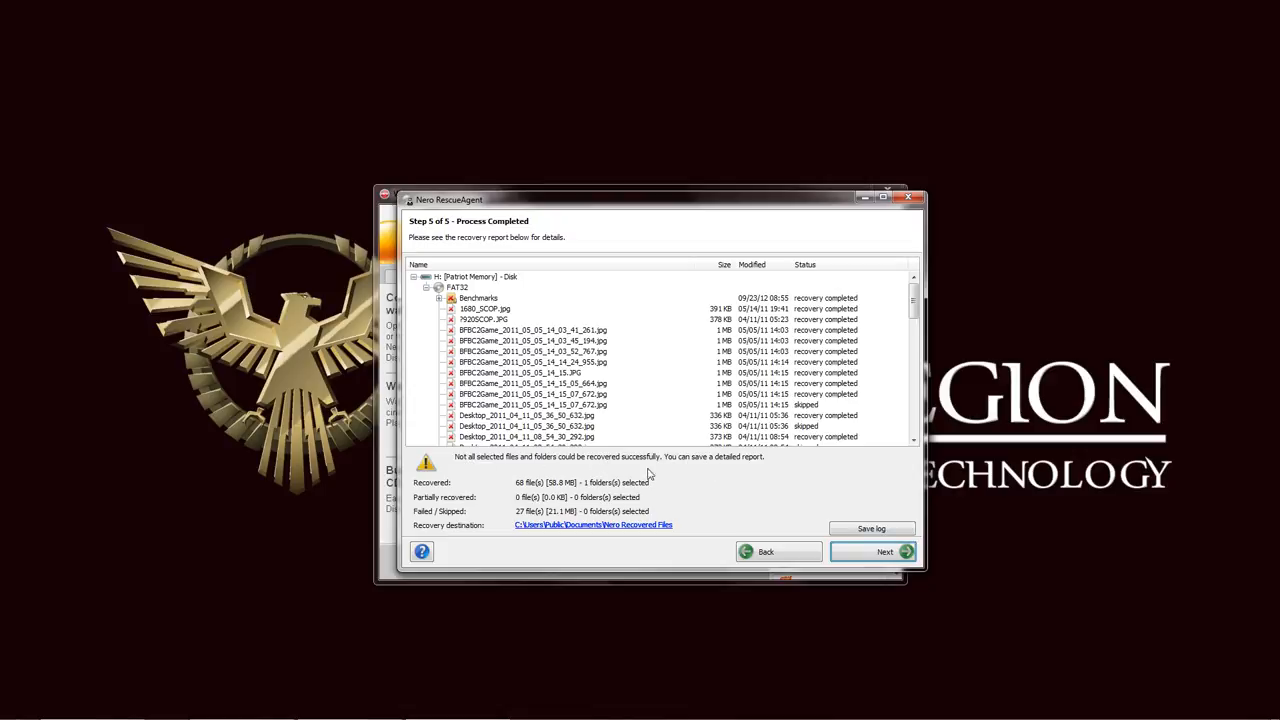
- Scroll through the completed recovery report of 68 recovered and 27 failed files
{"action": "scroll", "scroll_direction": "down", "scroll_amount": 3}
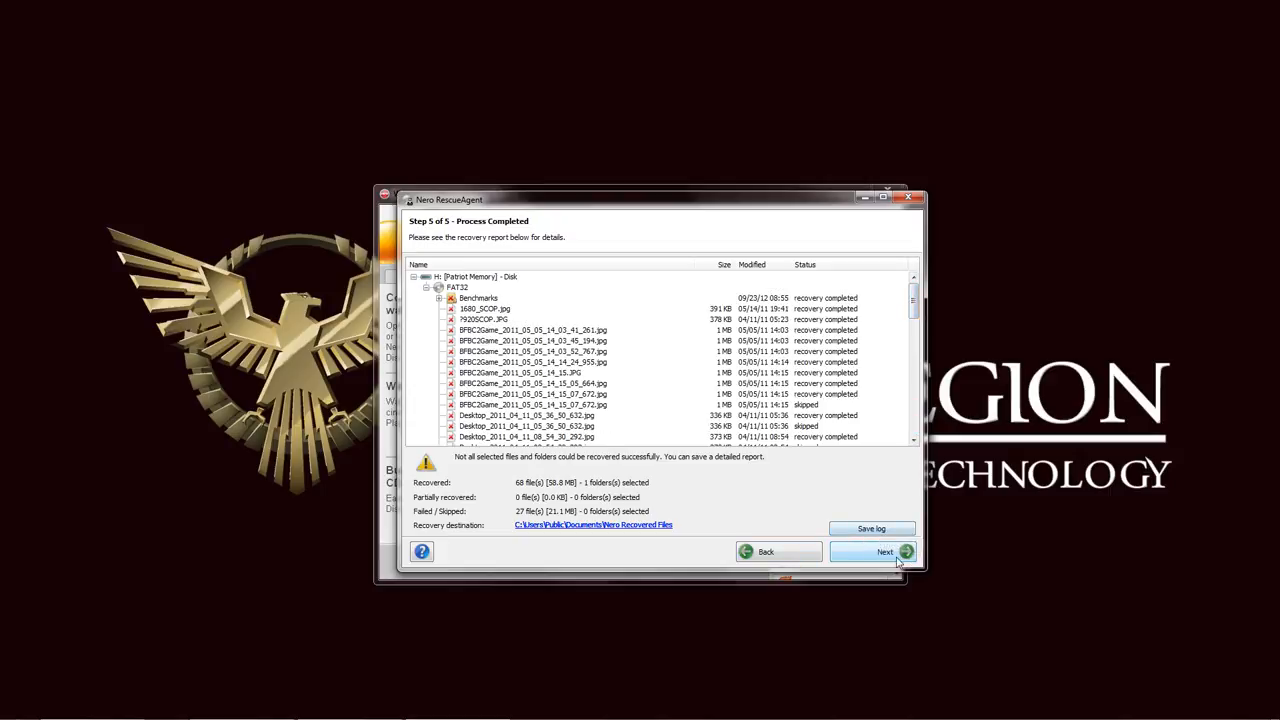
- Finish the wizard and view a recovered game screenshot from the FAT32 folder in Explorer
{"action": "left_click", "coordinate": [884, 552]}
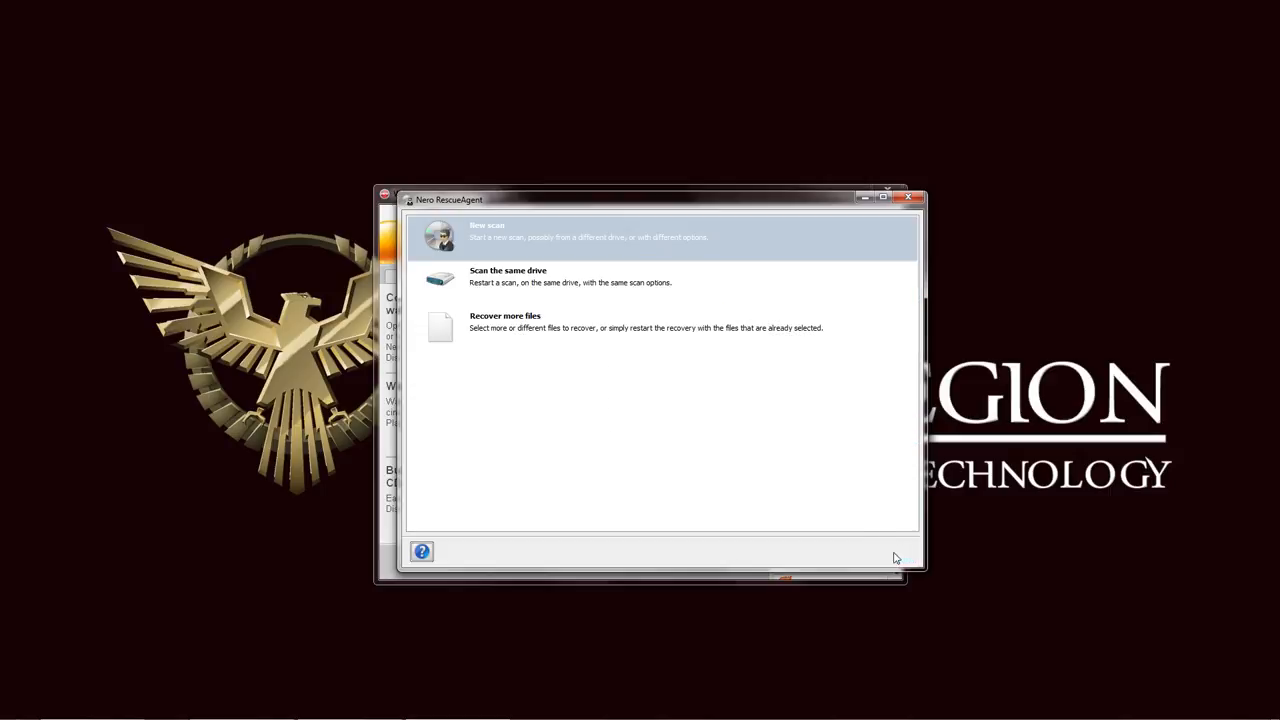
{"action": "mouse_move", "coordinate": [584, 276]}
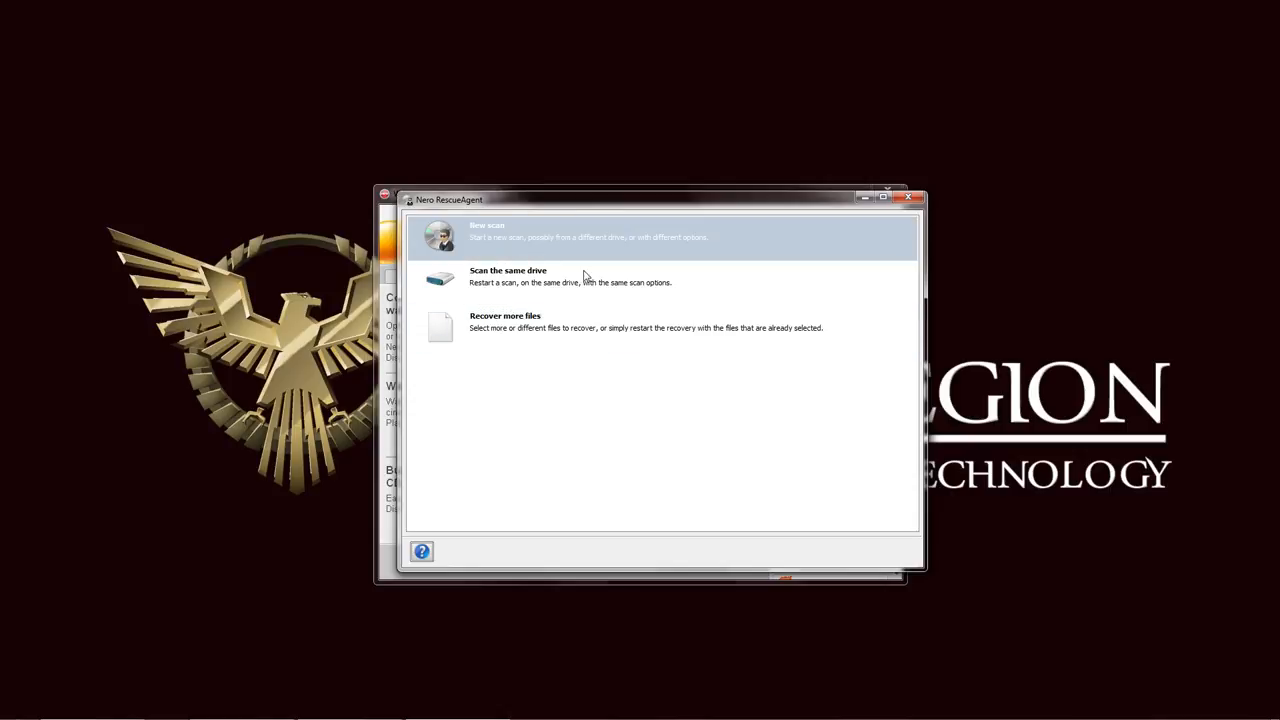
{"action": "mouse_move", "coordinate": [812, 246]}
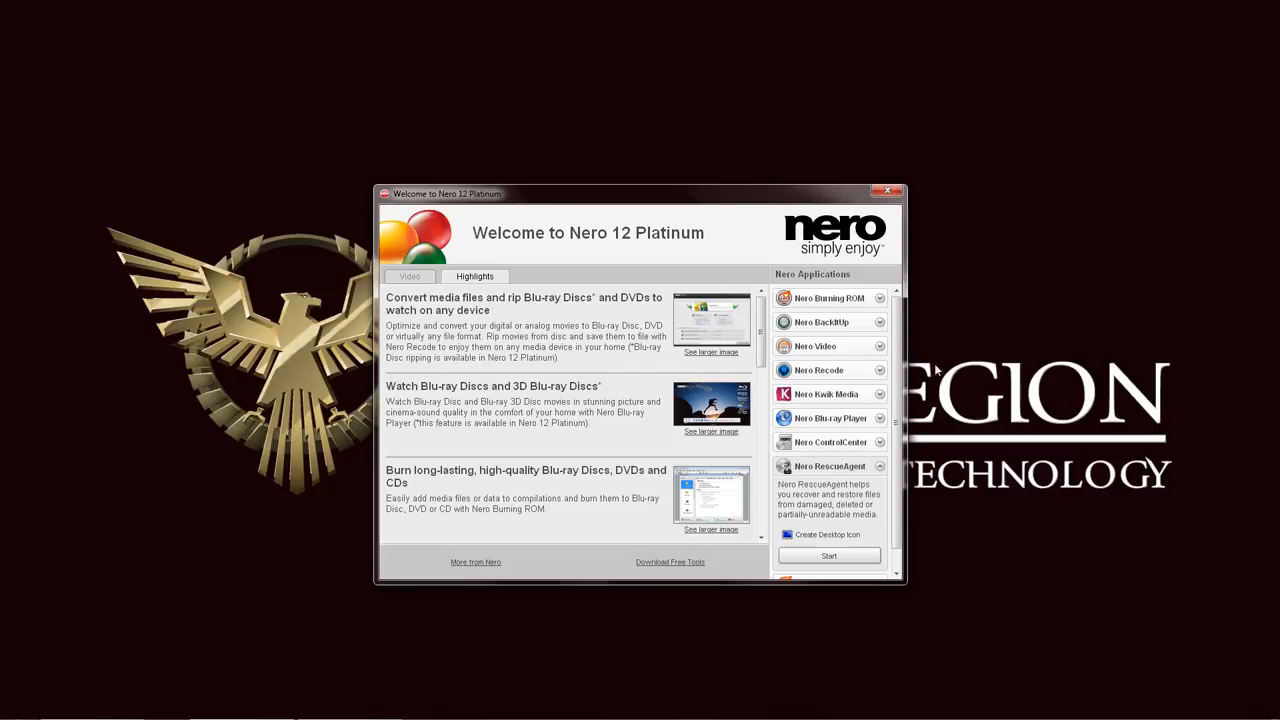
{"action": "mouse_move", "coordinate": [796, 316]}
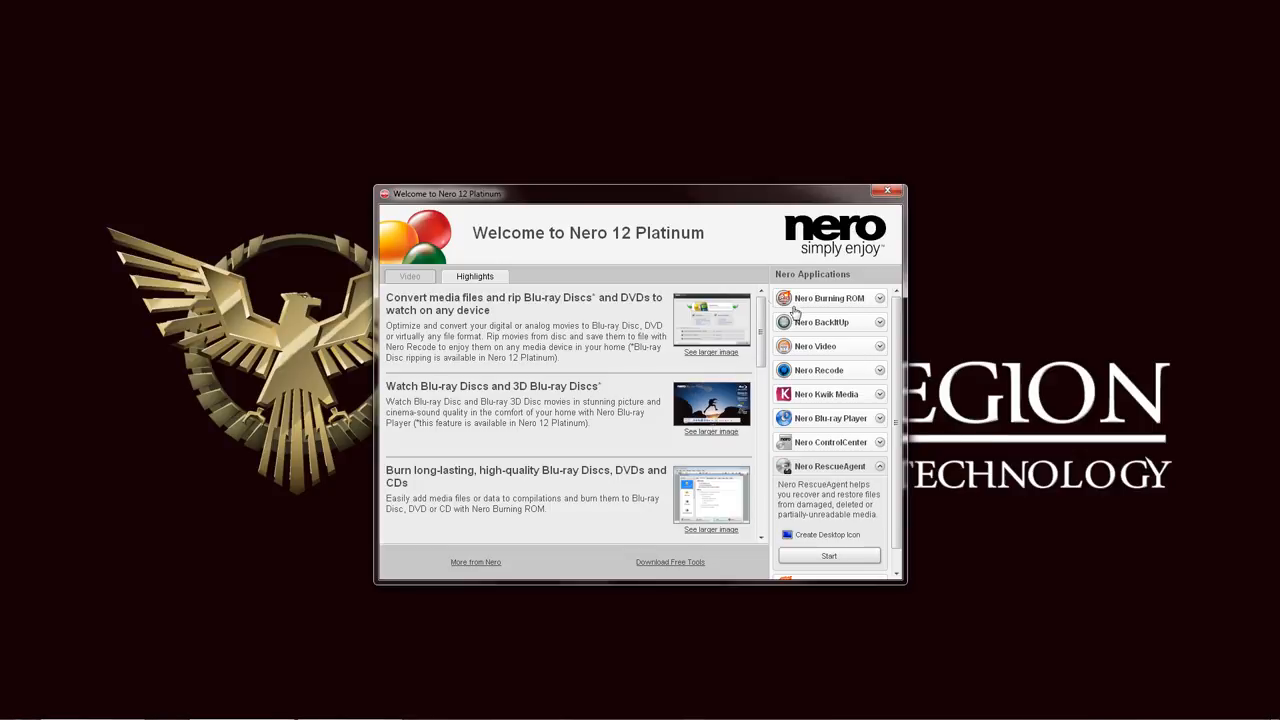
{"action": "left_click", "coordinate": [16, 706]}
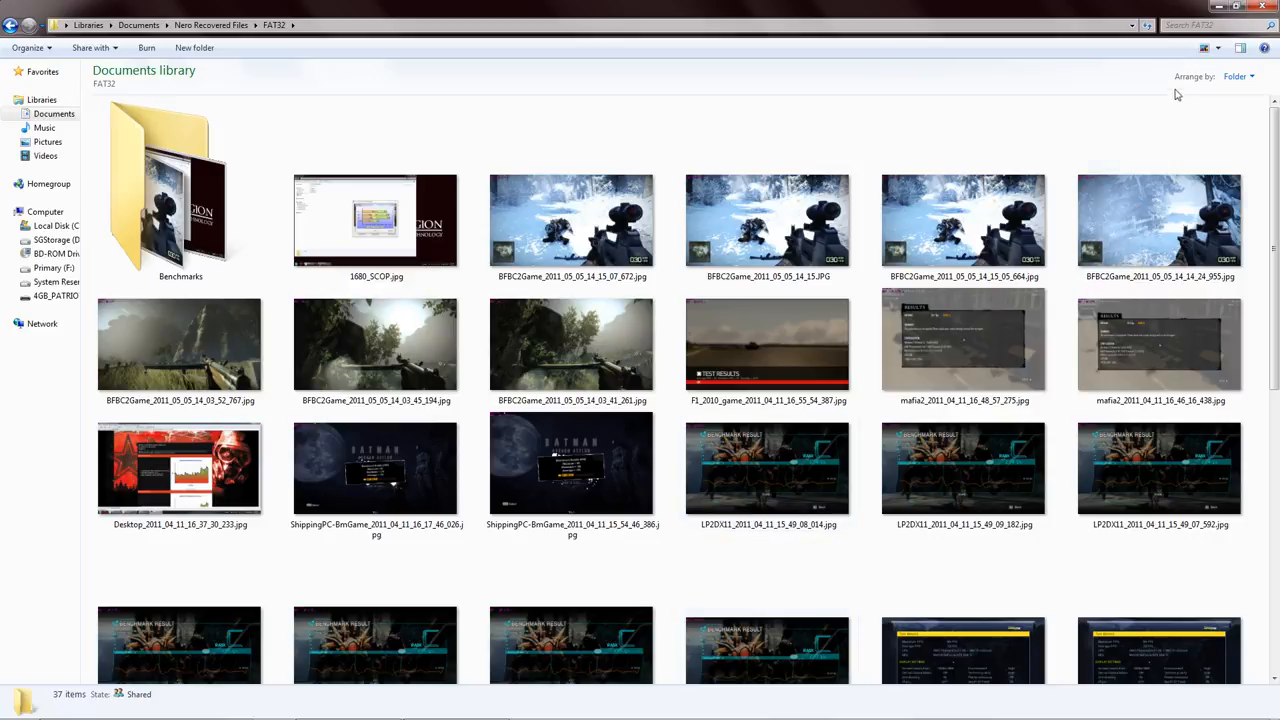
{"action": "left_click", "coordinate": [1160, 220]}
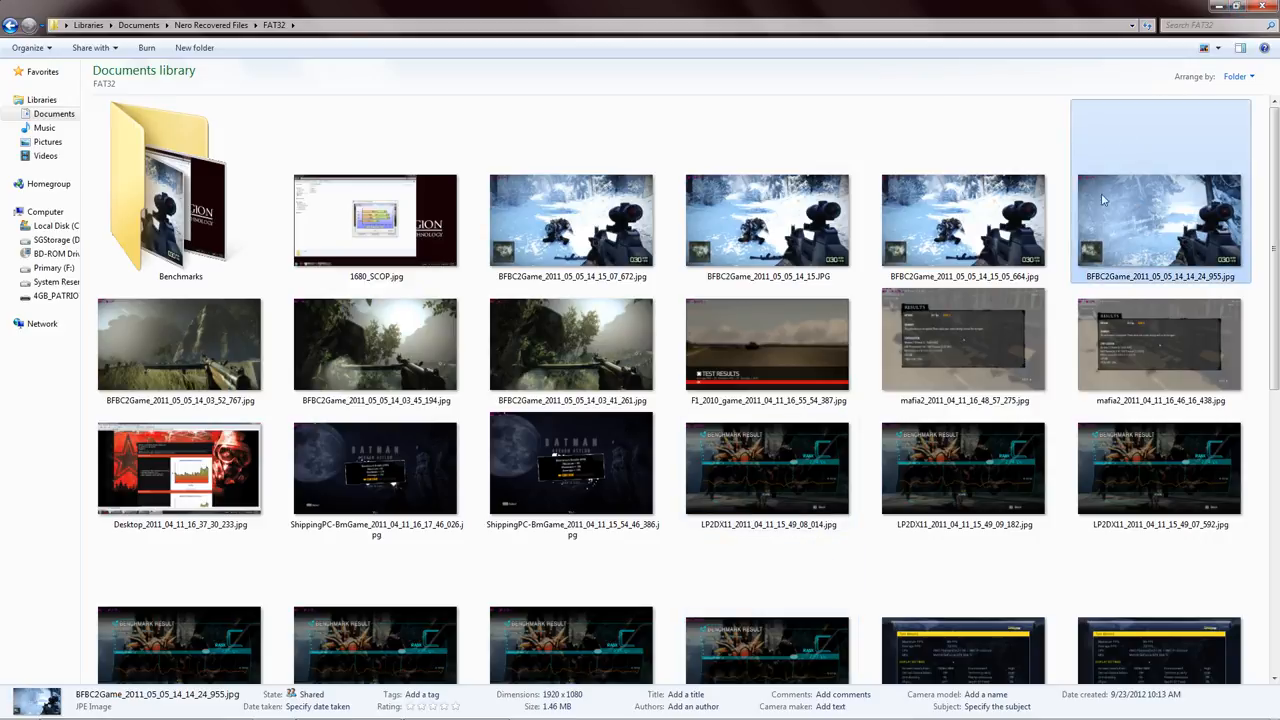
{"action": "double_click", "coordinate": [180, 190]}
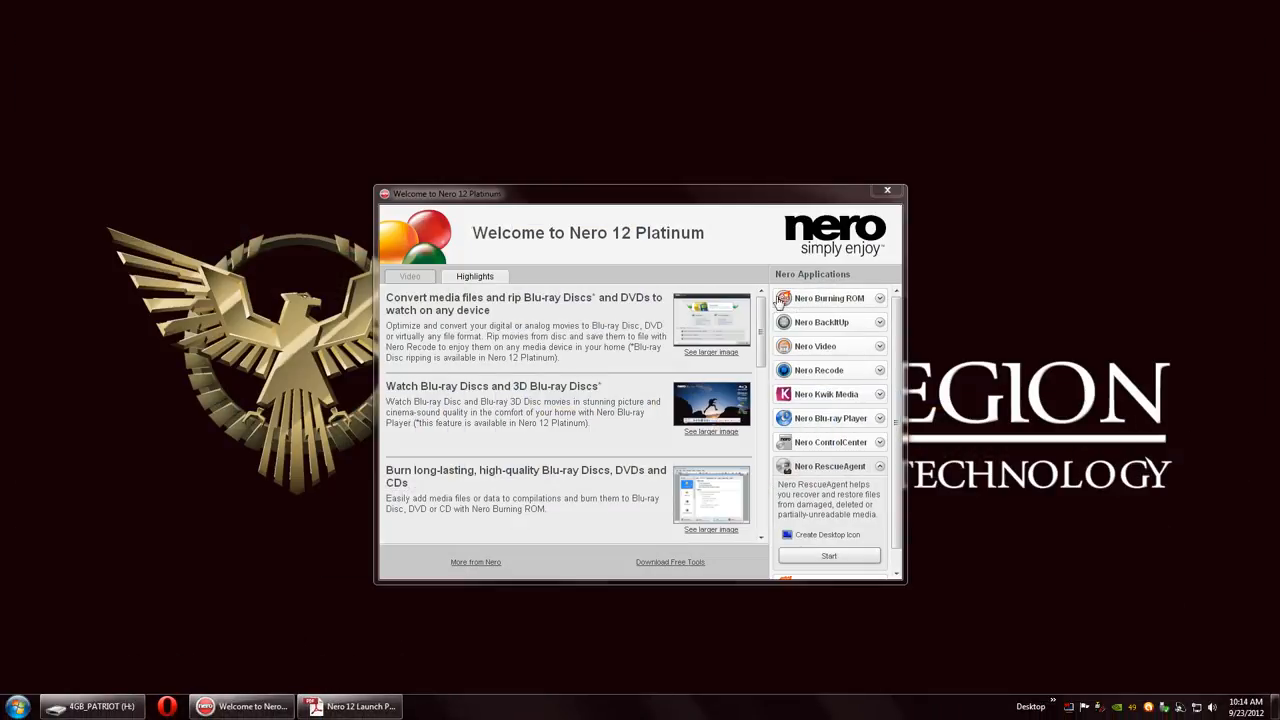
{"action": "scroll", "scroll_direction": "down", "scroll_amount": 3}
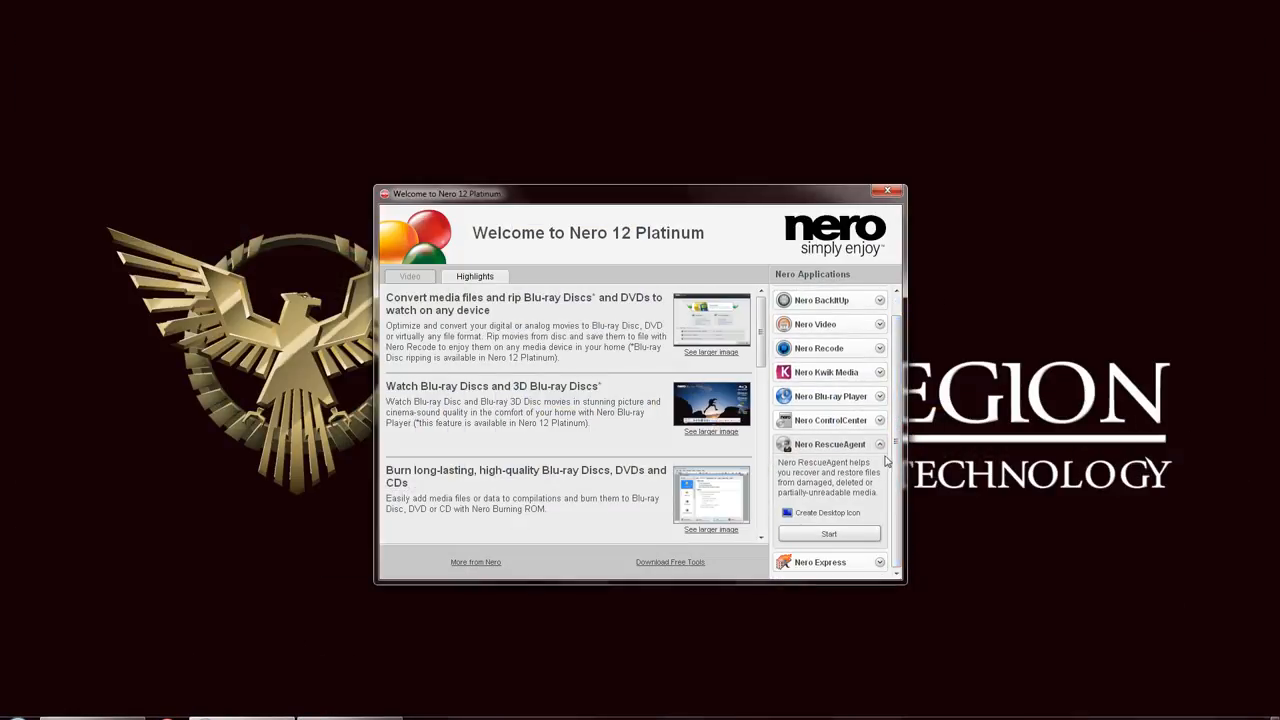